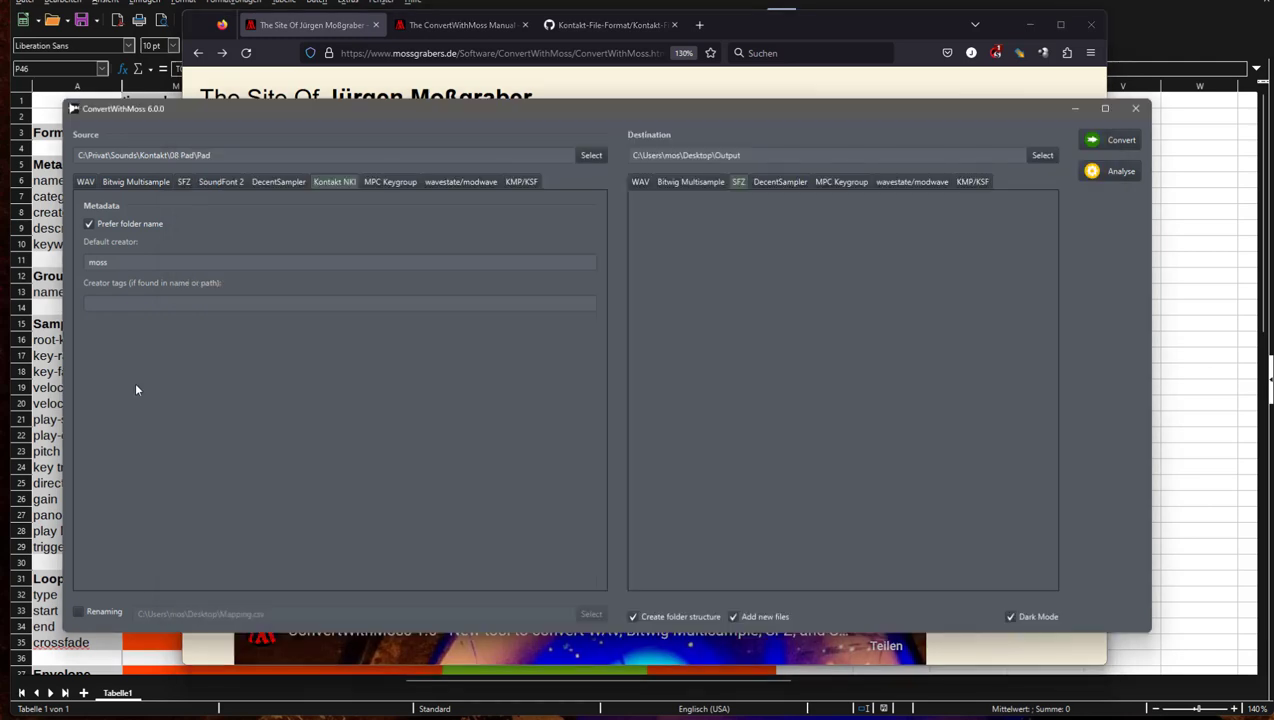
{"action": "mouse_move", "coordinate": [166, 588]}
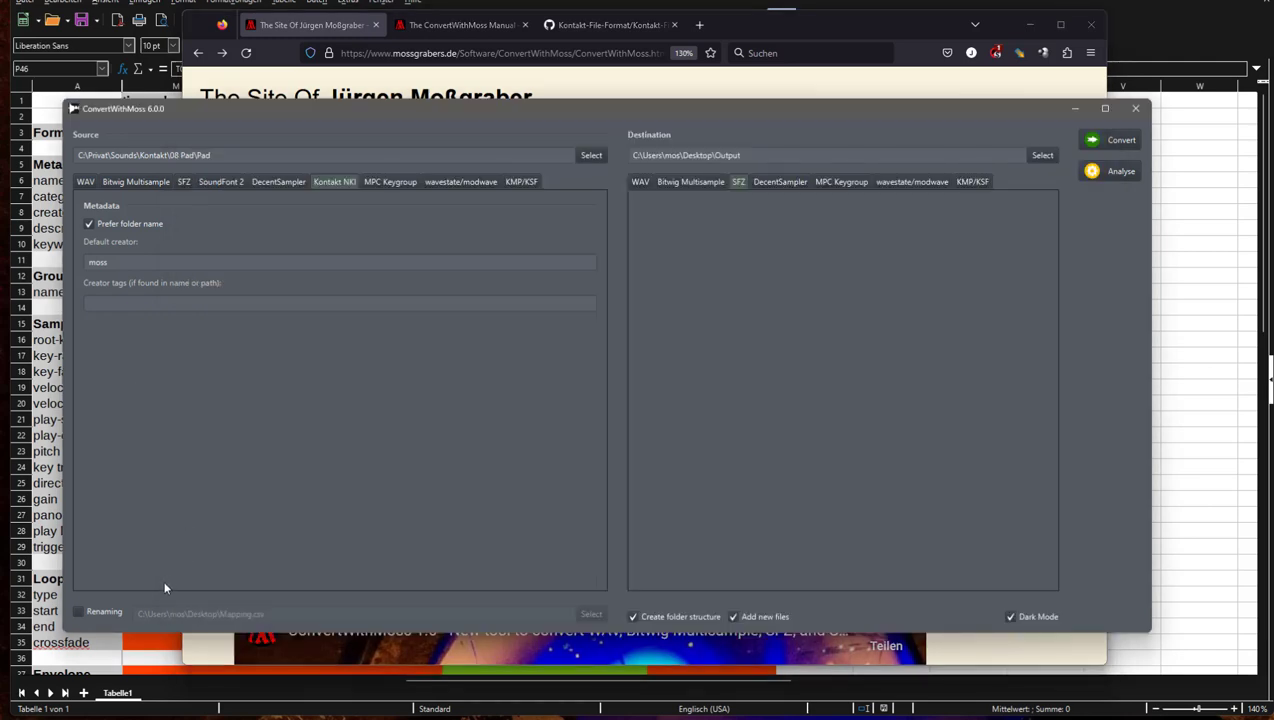
Enable Renaming so the desktop Mapping.csv file is applied to the conversion.
{"action": "left_click", "coordinate": [81, 612]}
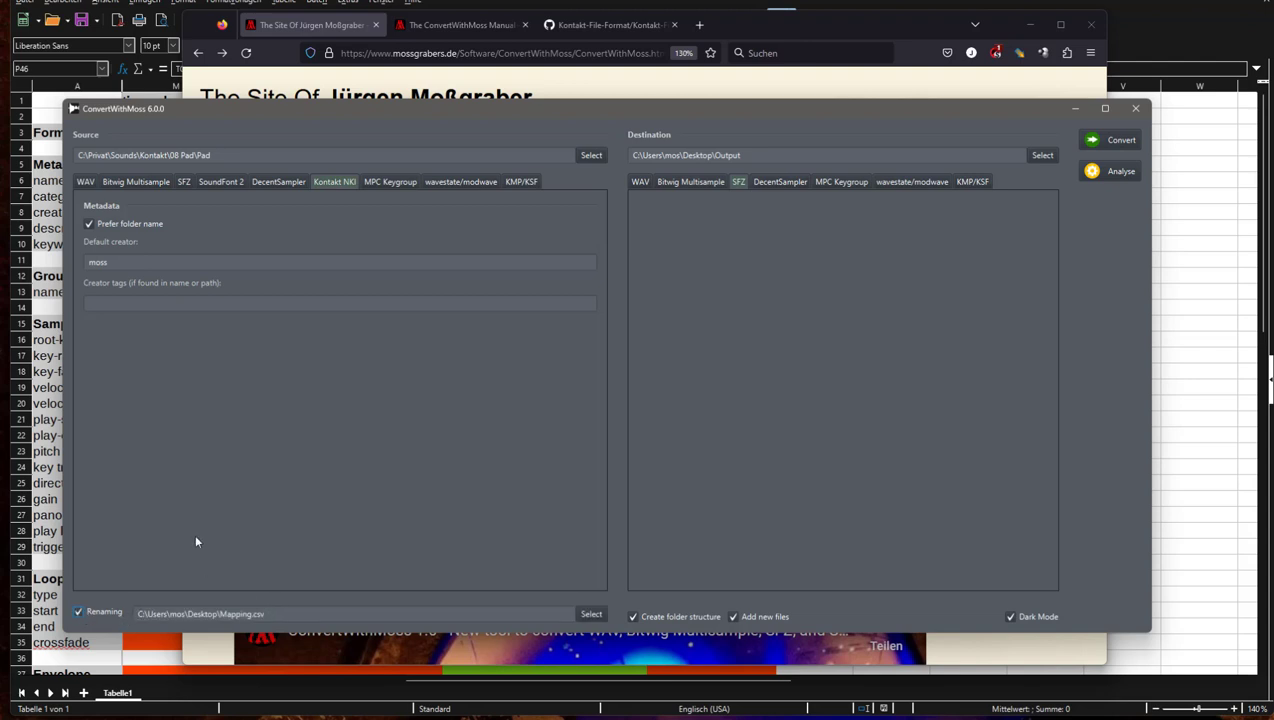
{"action": "mouse_move", "coordinate": [209, 411]}
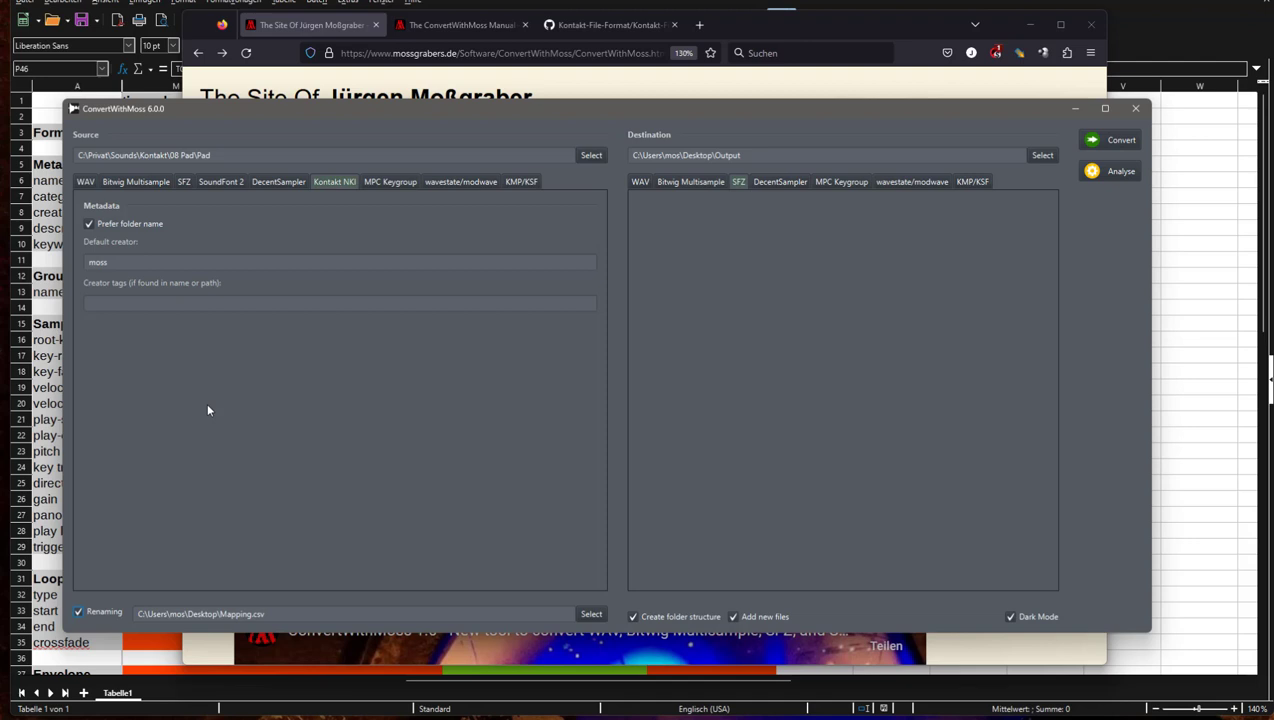
{"action": "mouse_move", "coordinate": [238, 294]}
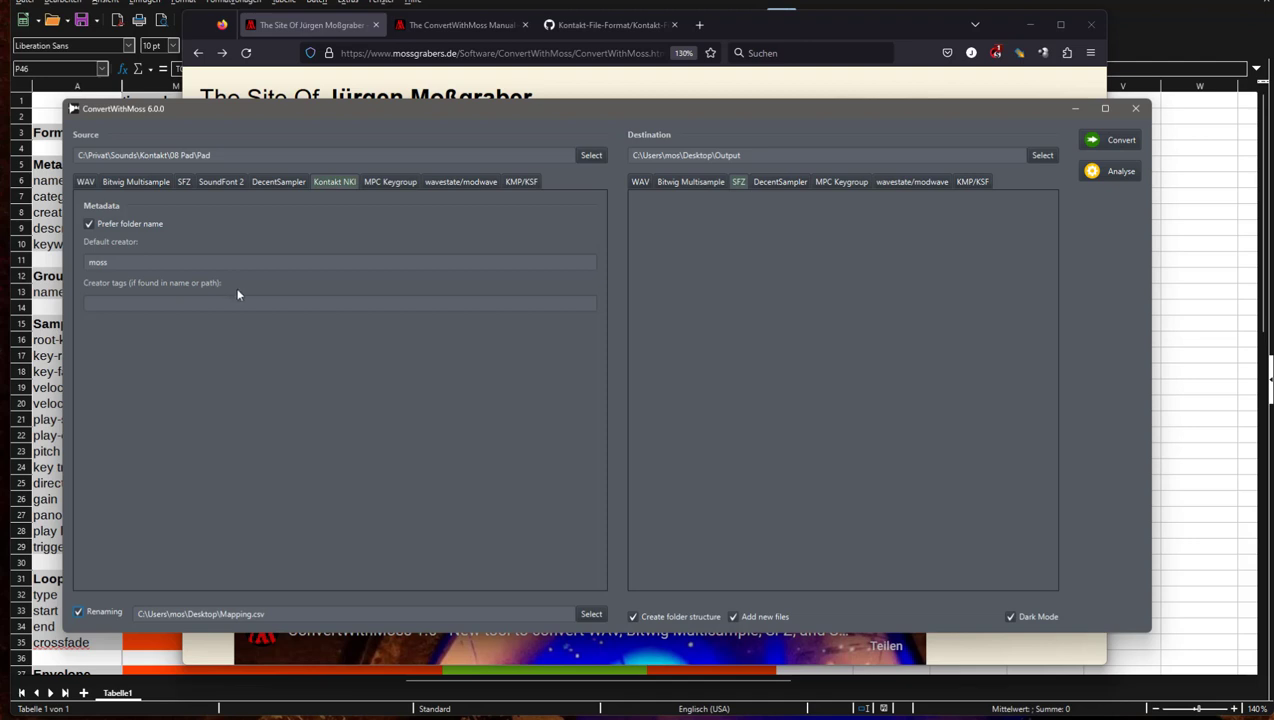
{"action": "left_click", "coordinate": [300, 614]}
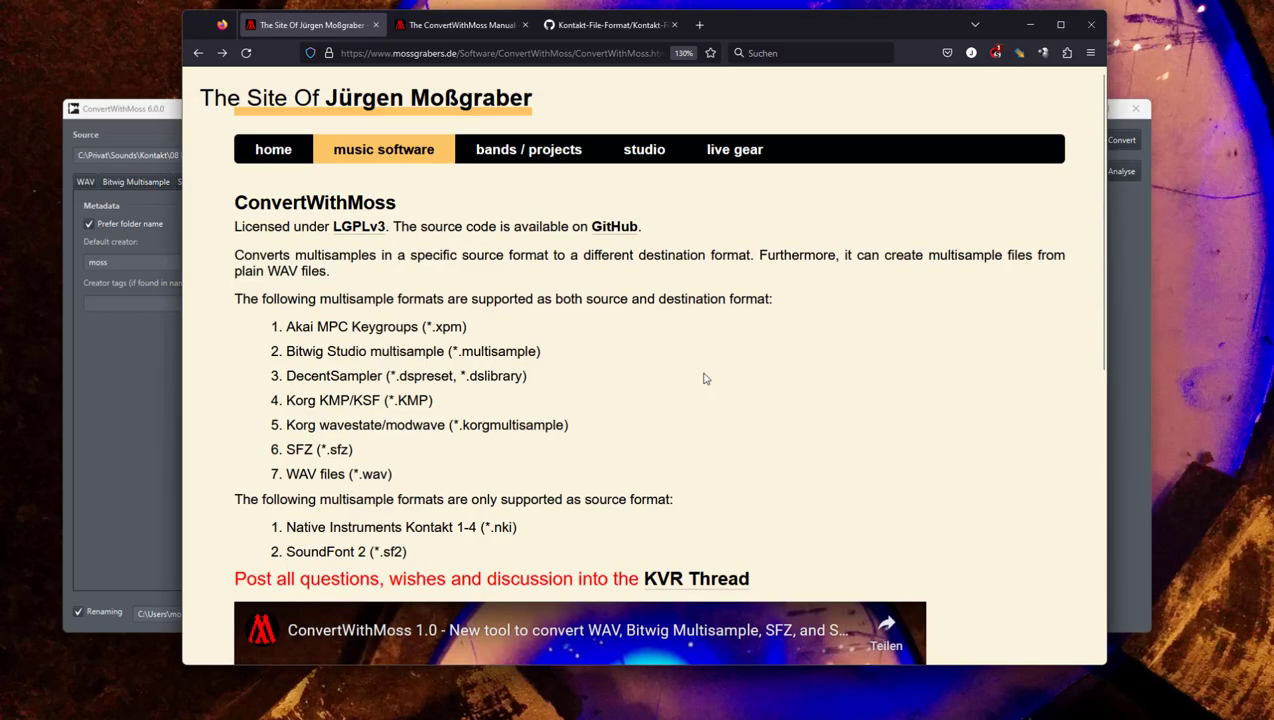
{"action": "mouse_move", "coordinate": [707, 402]}
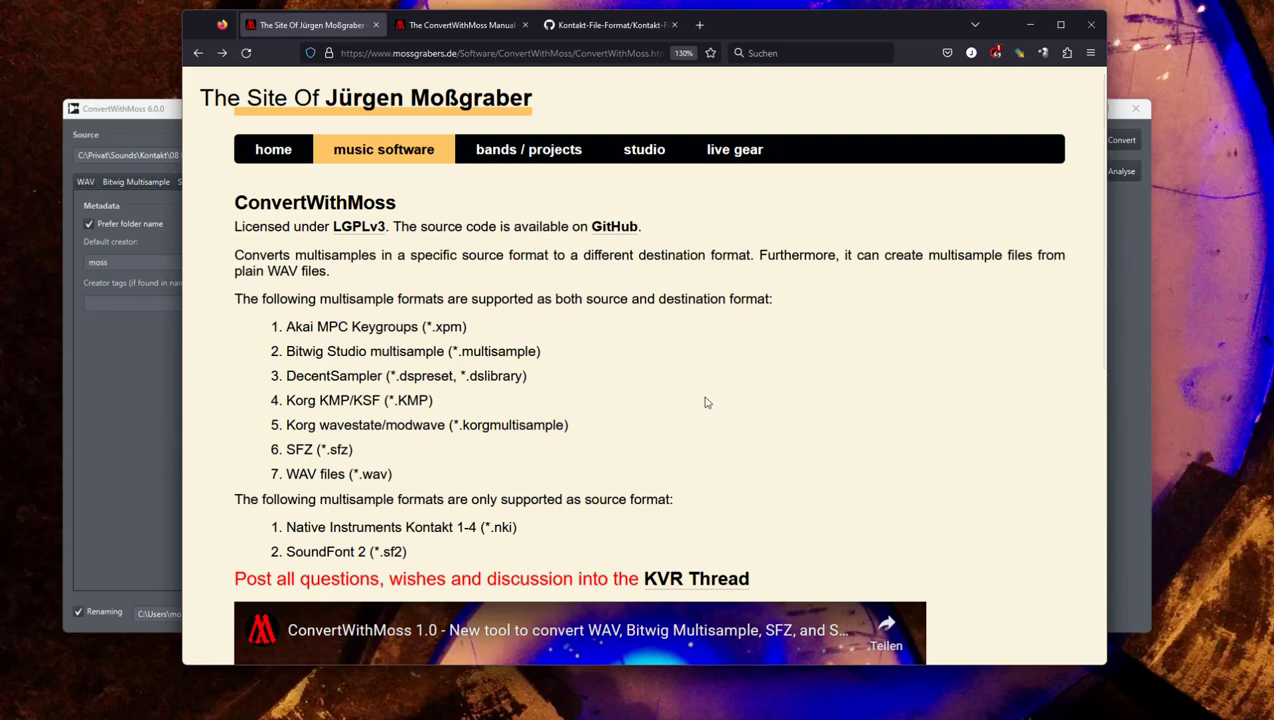
Scroll the project page down to the version 6.0.0 download table.
{"action": "scroll", "scroll_direction": "down", "scroll_amount": 3}
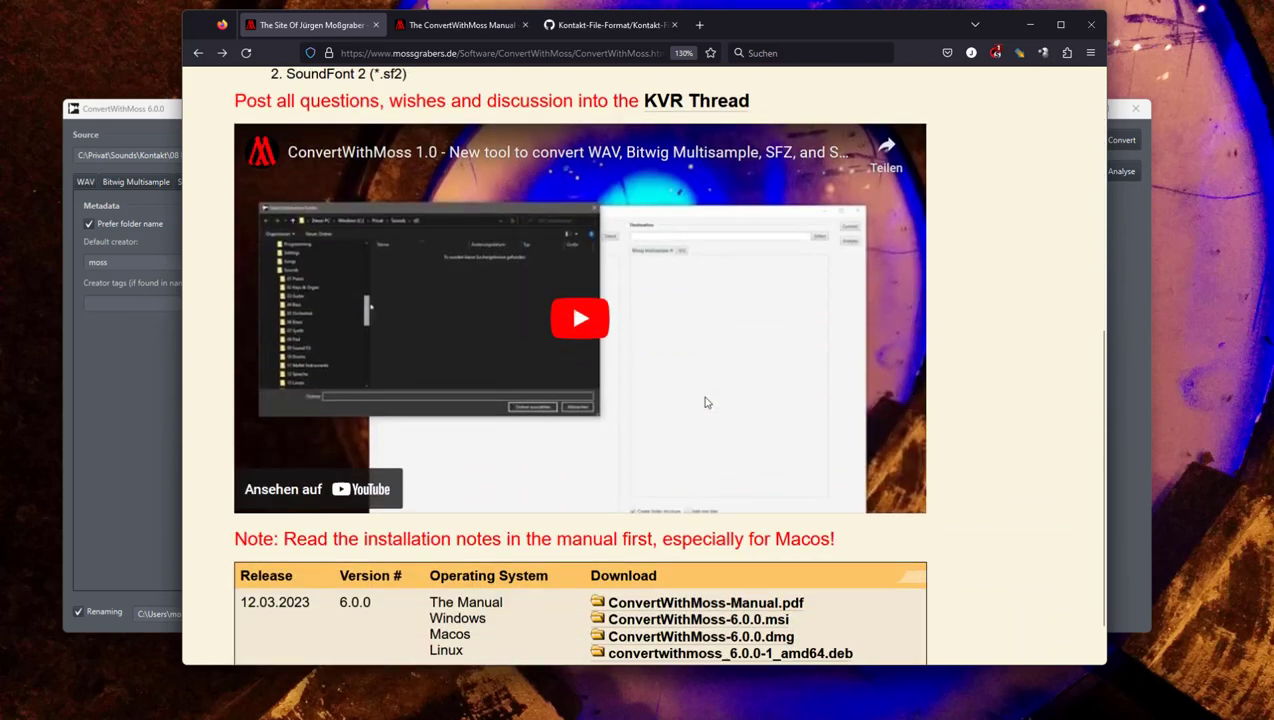
{"action": "scroll", "scroll_direction": "down", "scroll_amount": 3}
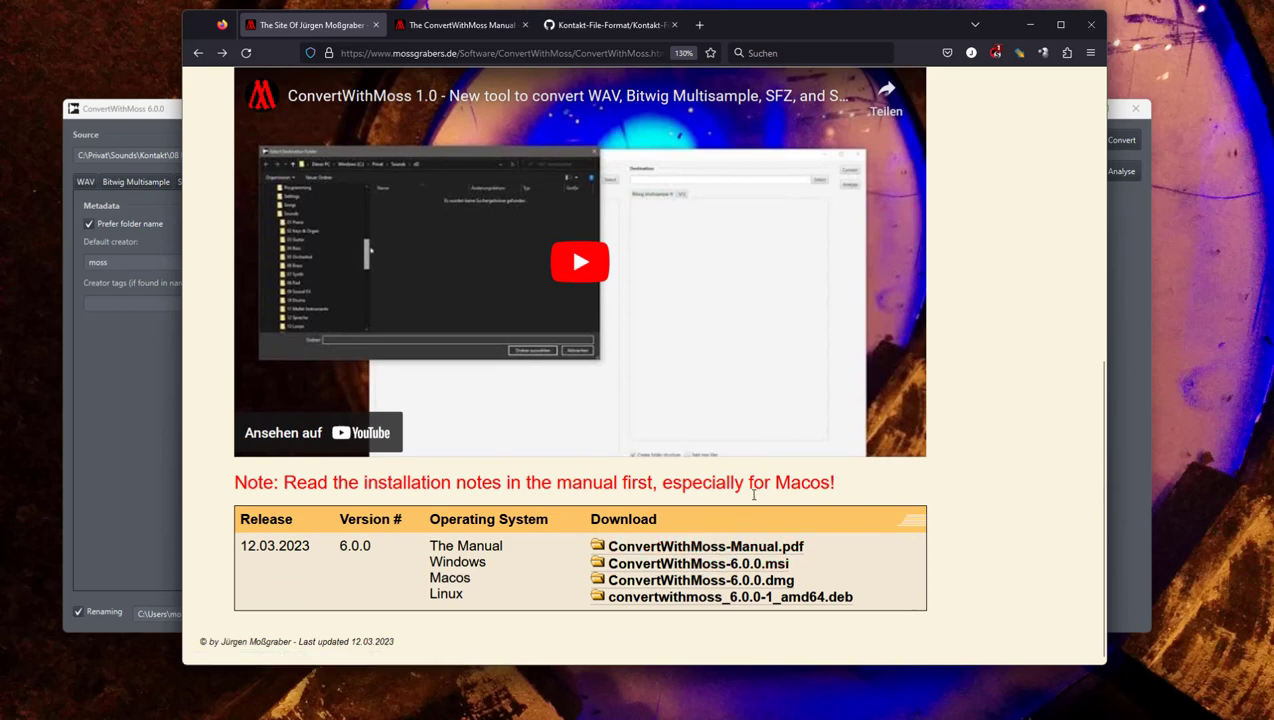
{"action": "mouse_move", "coordinate": [902, 482]}
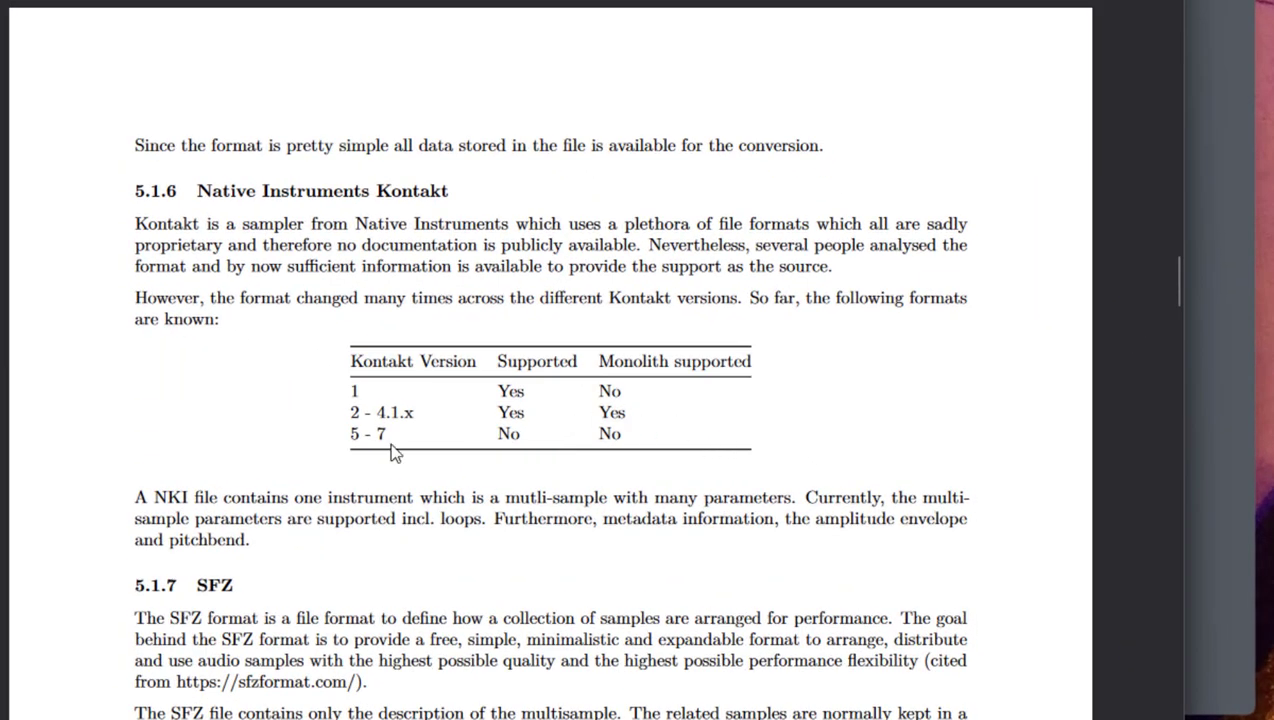
{"action": "mouse_move", "coordinate": [497, 399]}
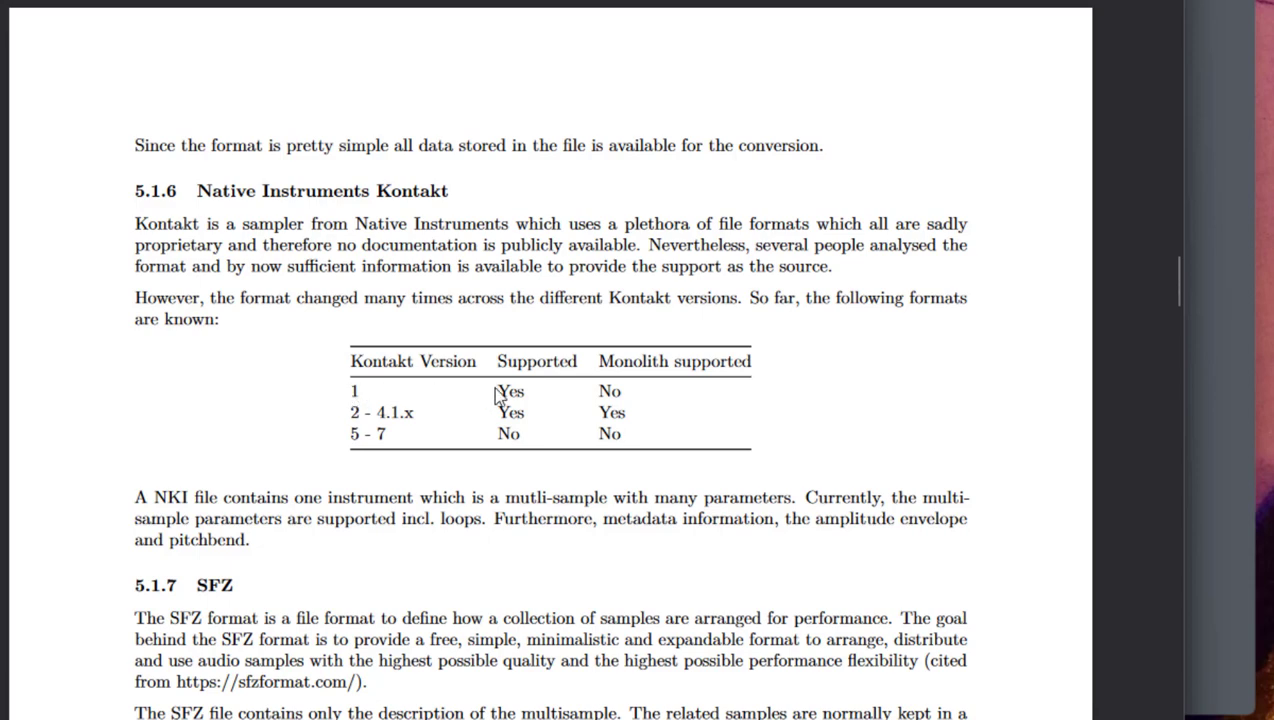
Bring up the manual's 5.1.6 Native Instruments Kontakt section with its version table.
{"action": "double_click", "coordinate": [510, 391]}
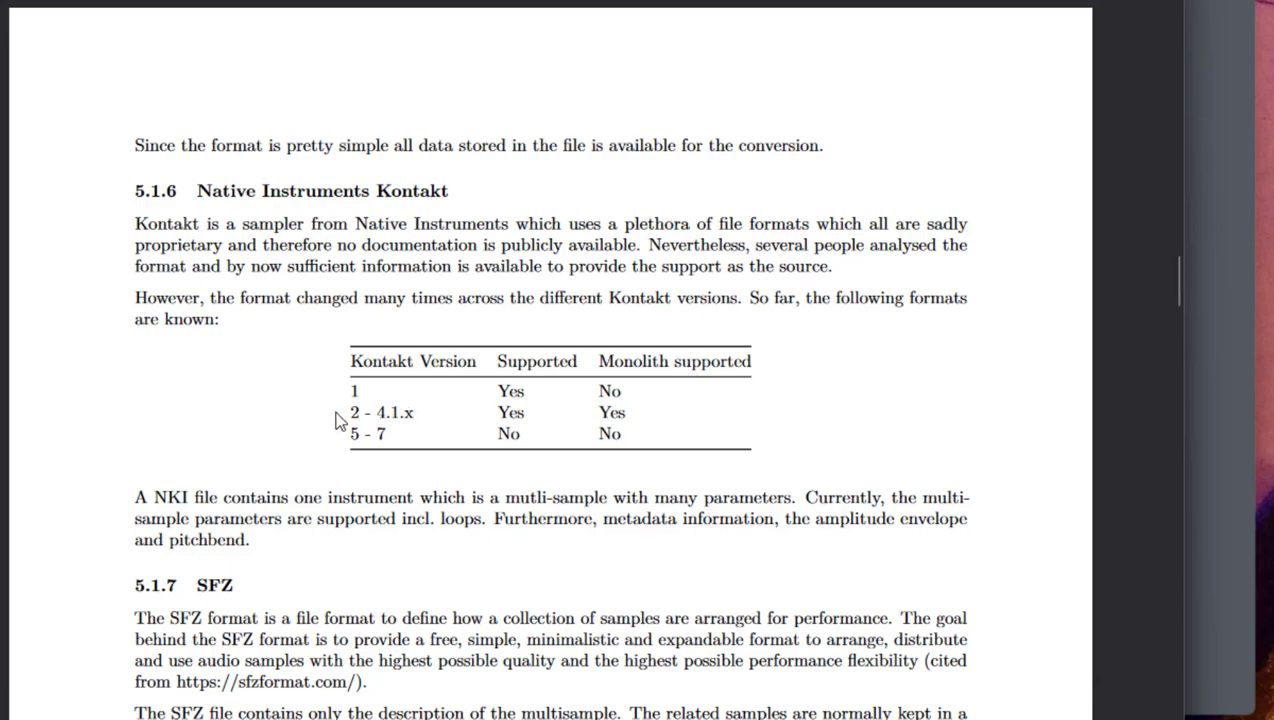
{"action": "mouse_move", "coordinate": [411, 416]}
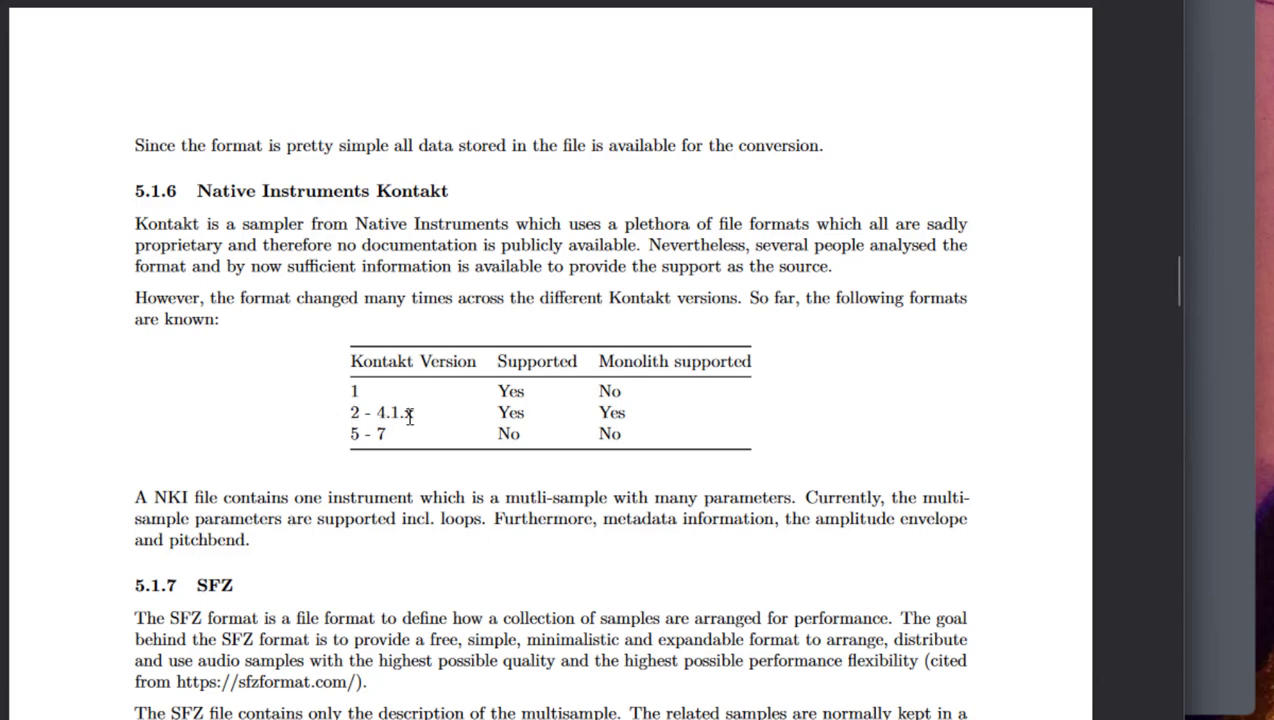
{"action": "mouse_move", "coordinate": [446, 419]}
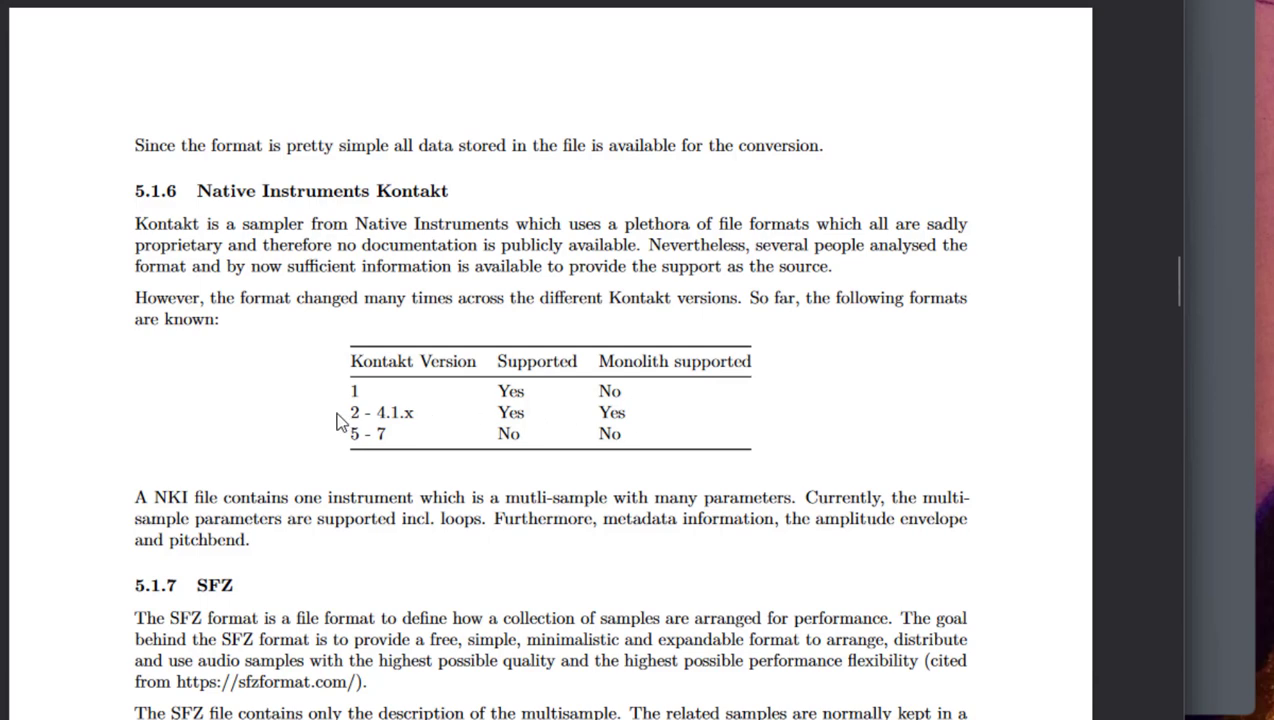
{"action": "mouse_move", "coordinate": [339, 429]}
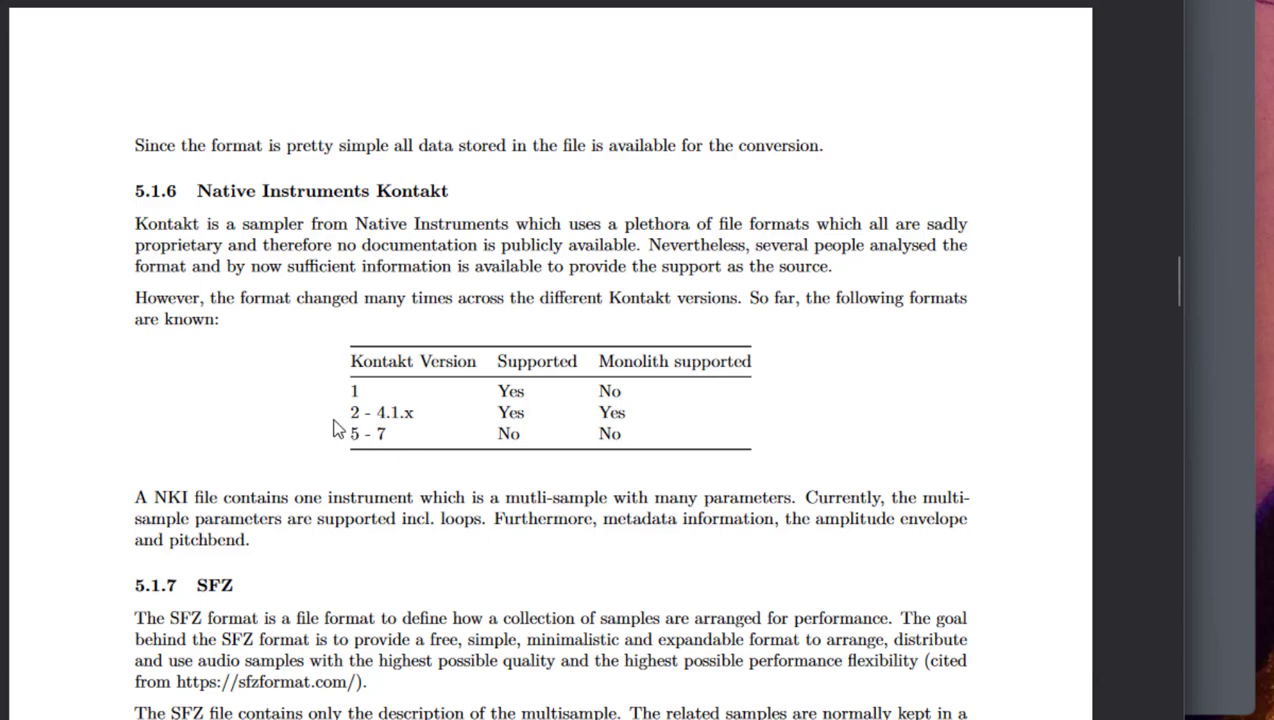
{"action": "mouse_move", "coordinate": [333, 439]}
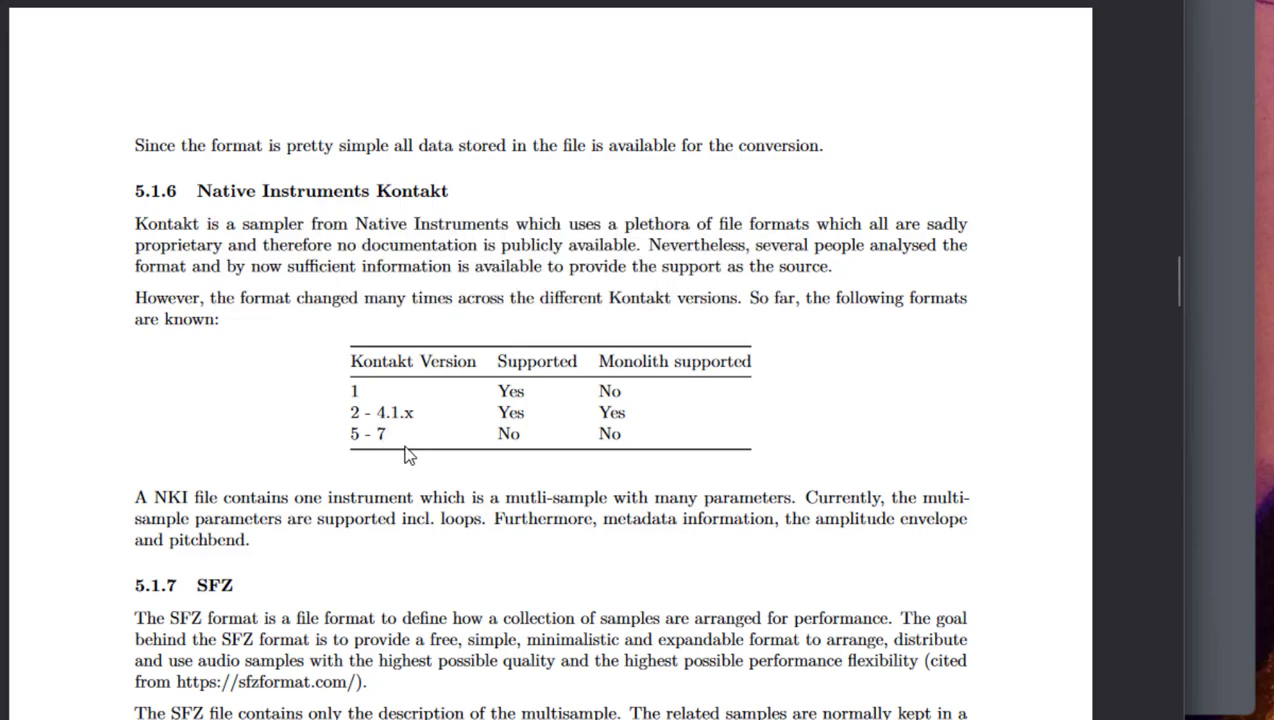
{"action": "mouse_move", "coordinate": [649, 451]}
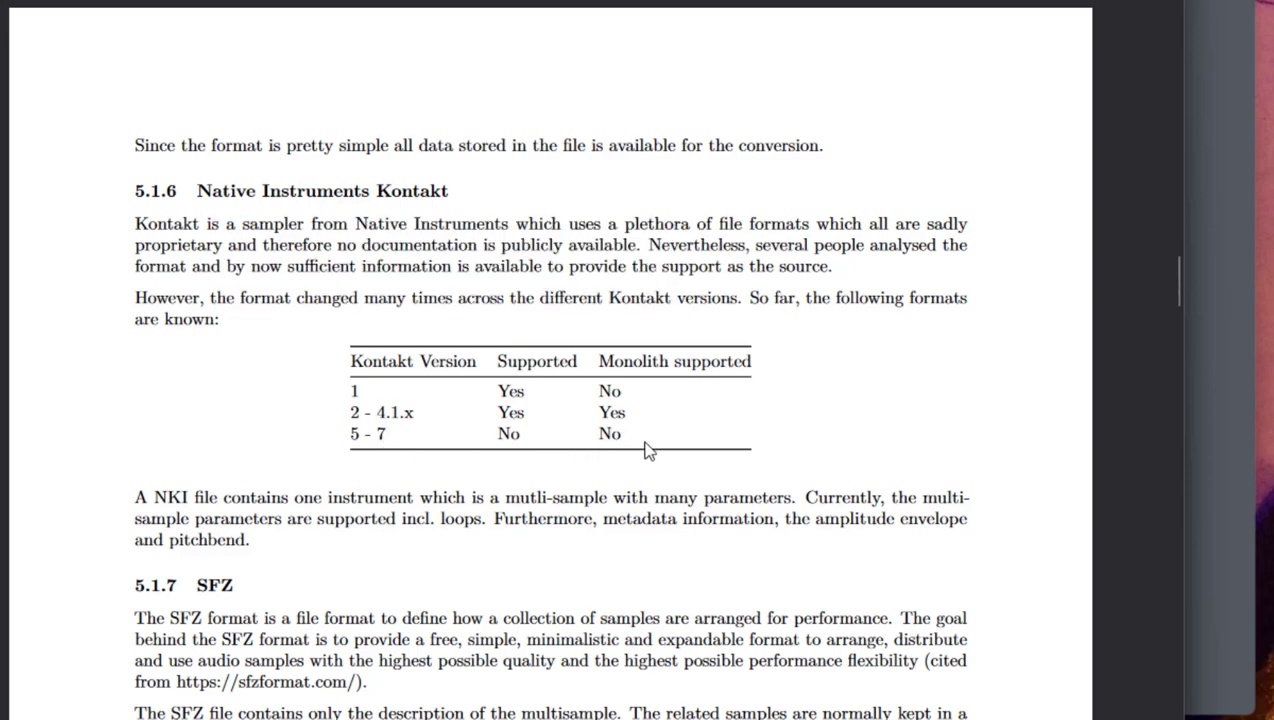
{"action": "mouse_move", "coordinate": [333, 398]}
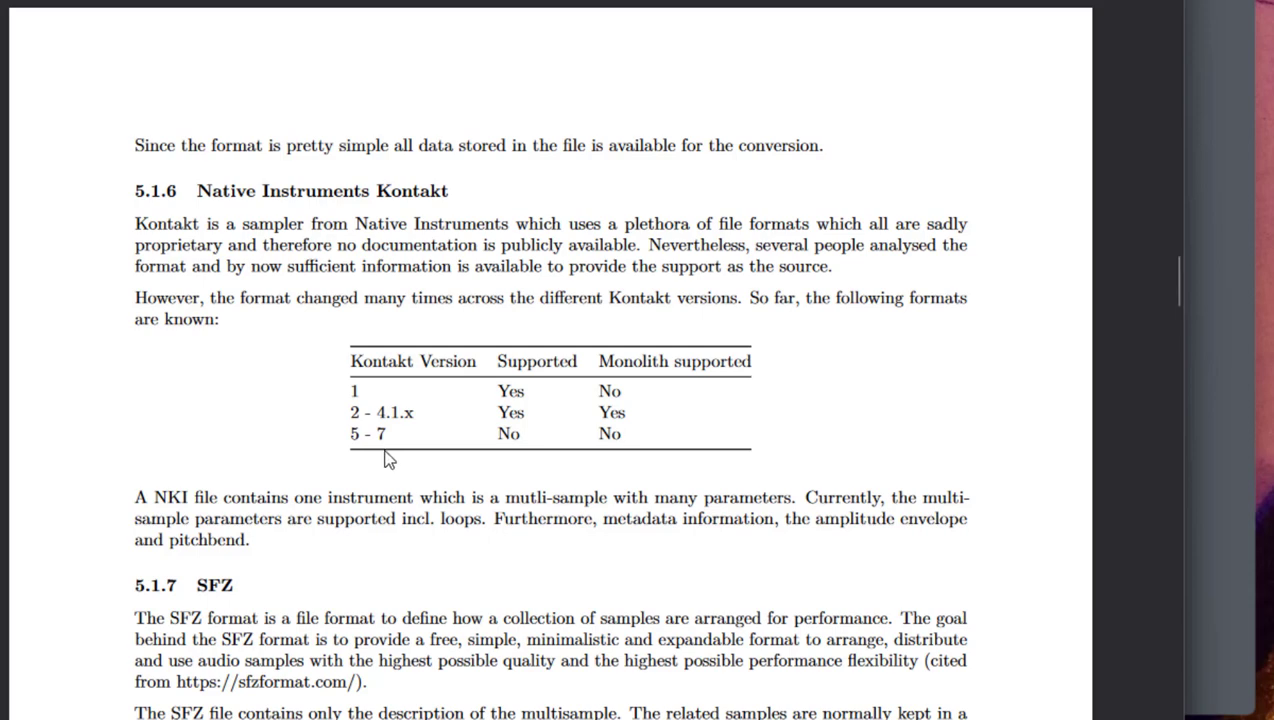
{"action": "mouse_move", "coordinate": [376, 463]}
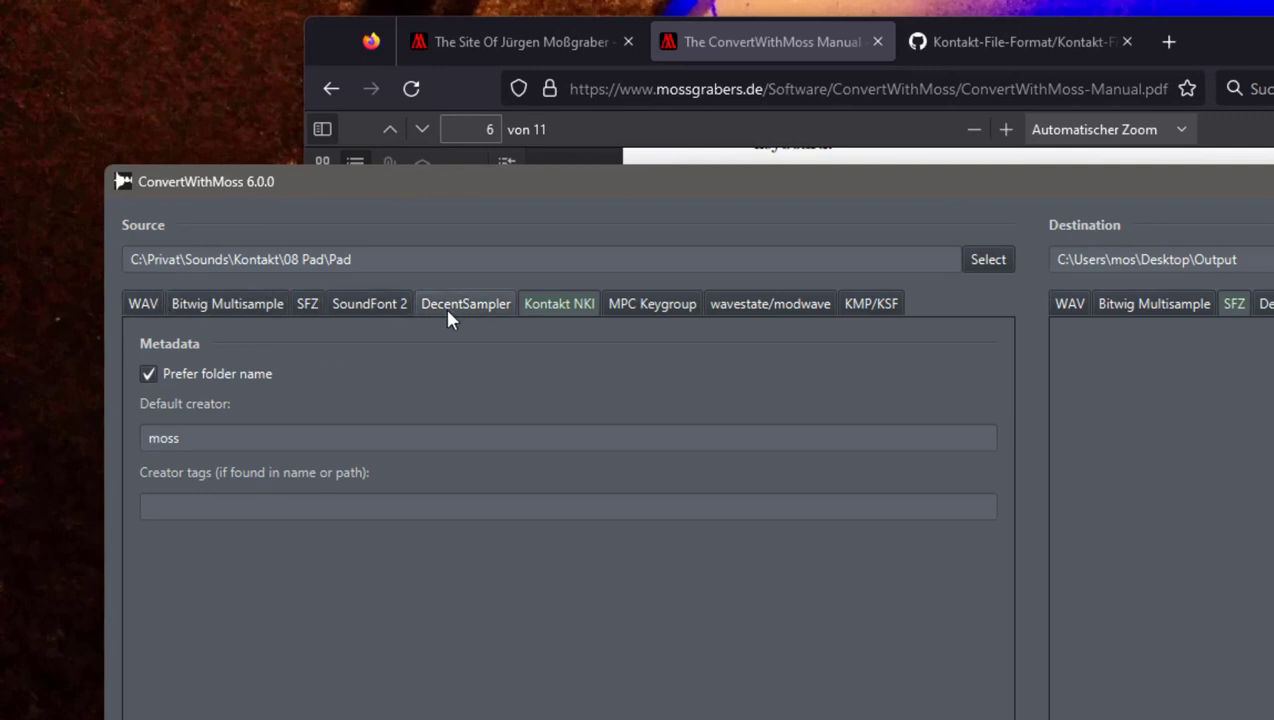
{"action": "mouse_move", "coordinate": [566, 318]}
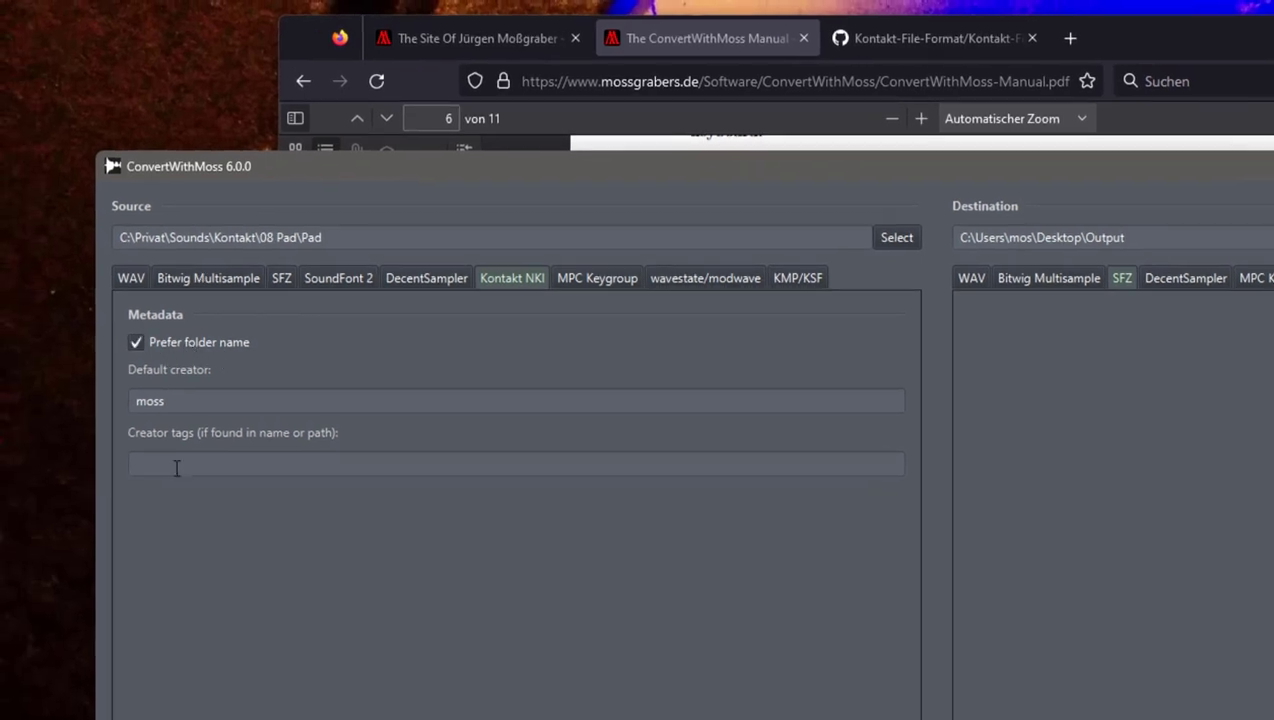
{"action": "mouse_move", "coordinate": [165, 278]}
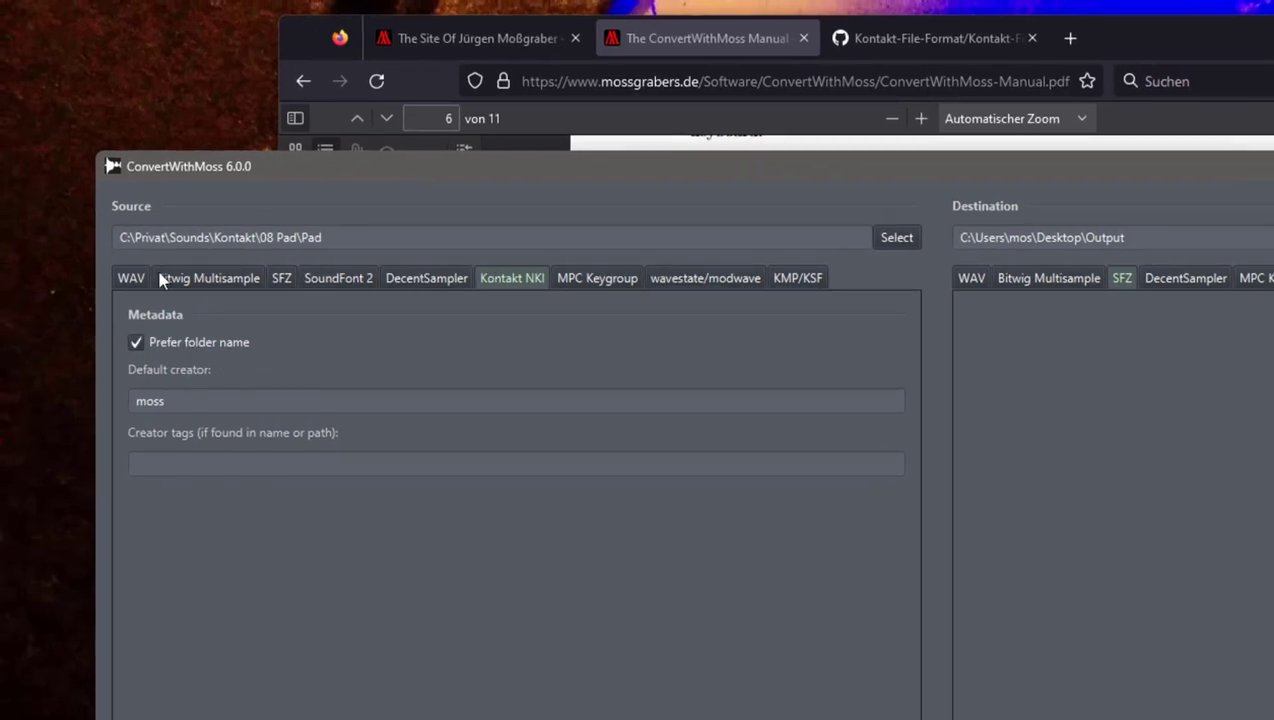
{"action": "mouse_move", "coordinate": [250, 345]}
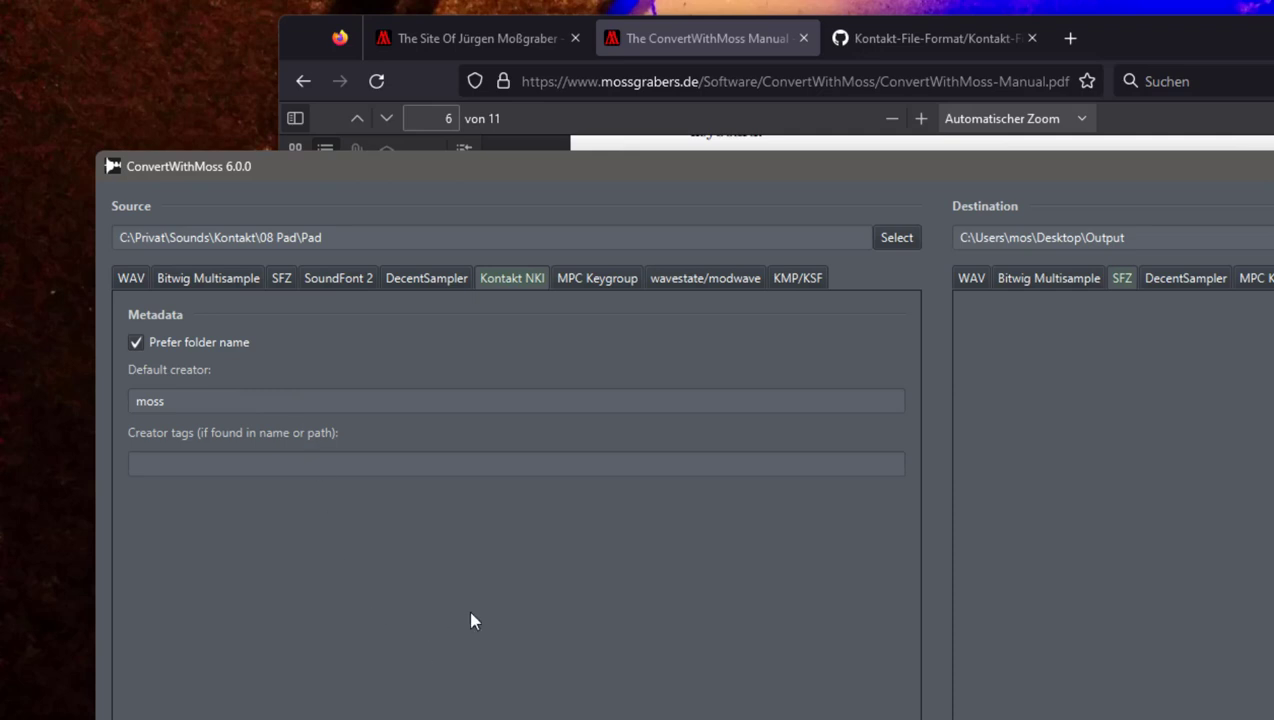
{"action": "mouse_move", "coordinate": [216, 375]}
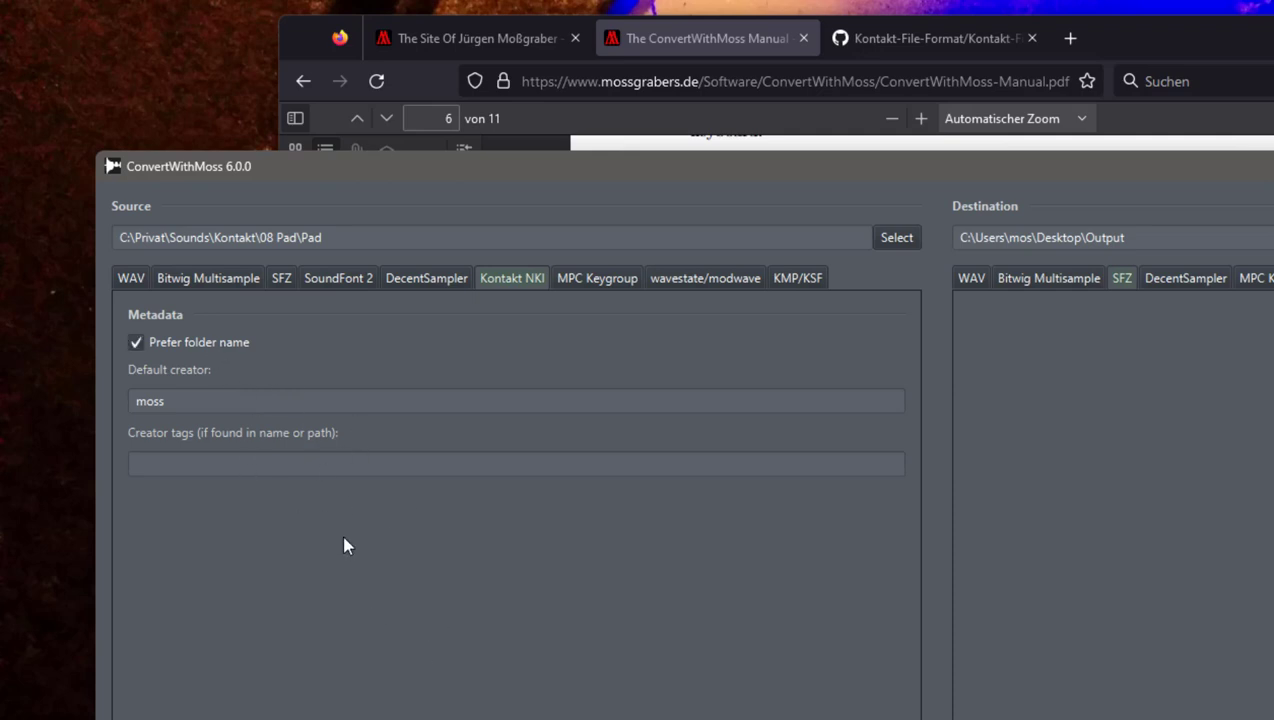
{"action": "mouse_move", "coordinate": [290, 423]}
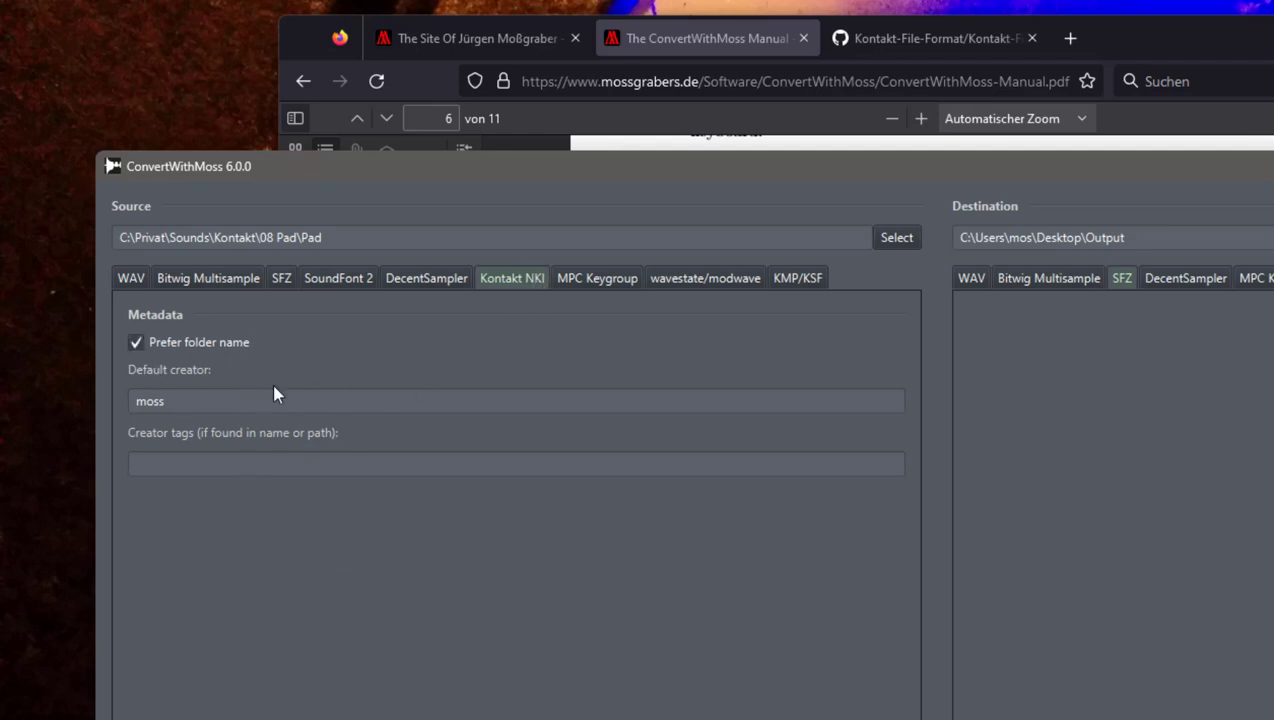
{"action": "mouse_move", "coordinate": [300, 384]}
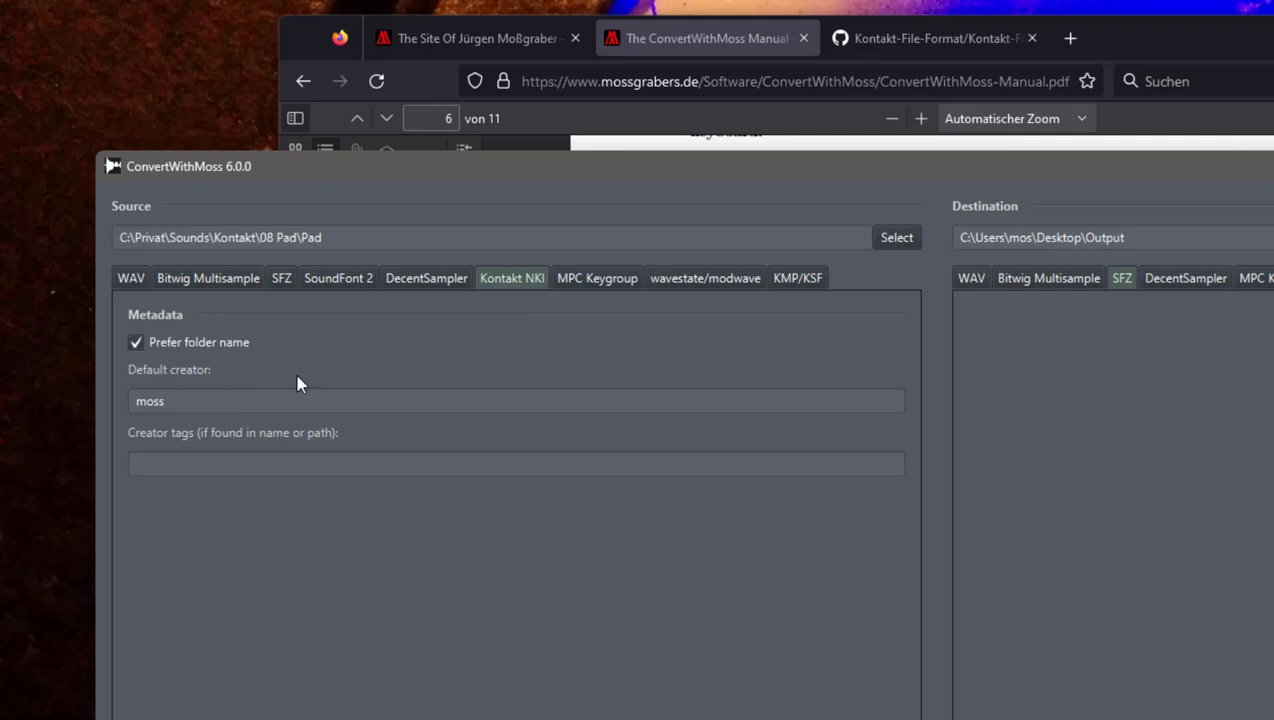
{"action": "mouse_move", "coordinate": [185, 335]}
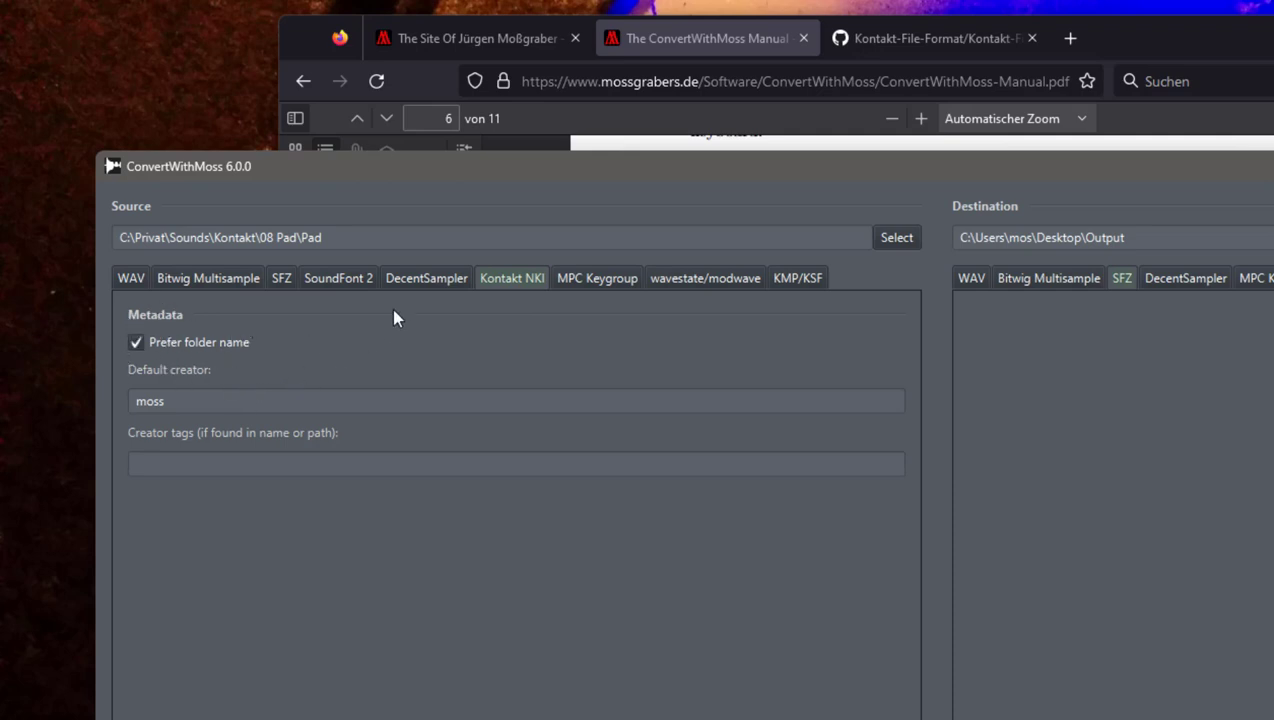
{"action": "mouse_move", "coordinate": [390, 355]}
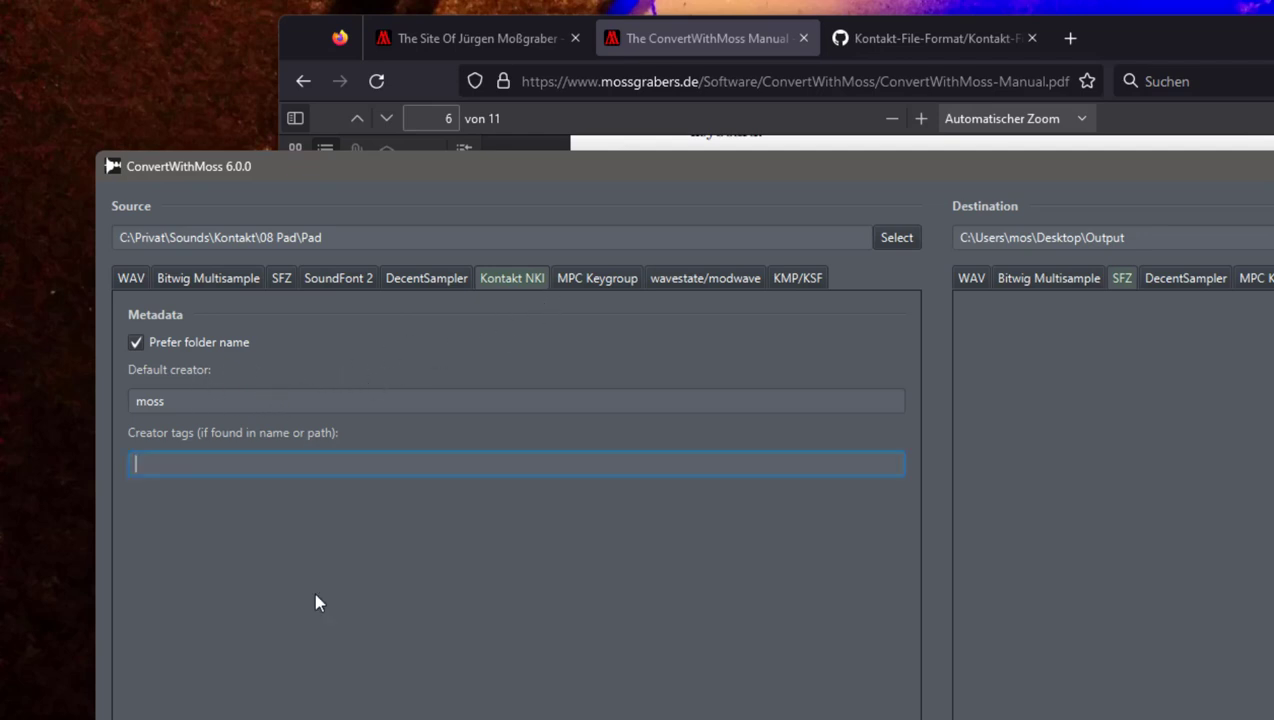
{"action": "mouse_move", "coordinate": [518, 581]}
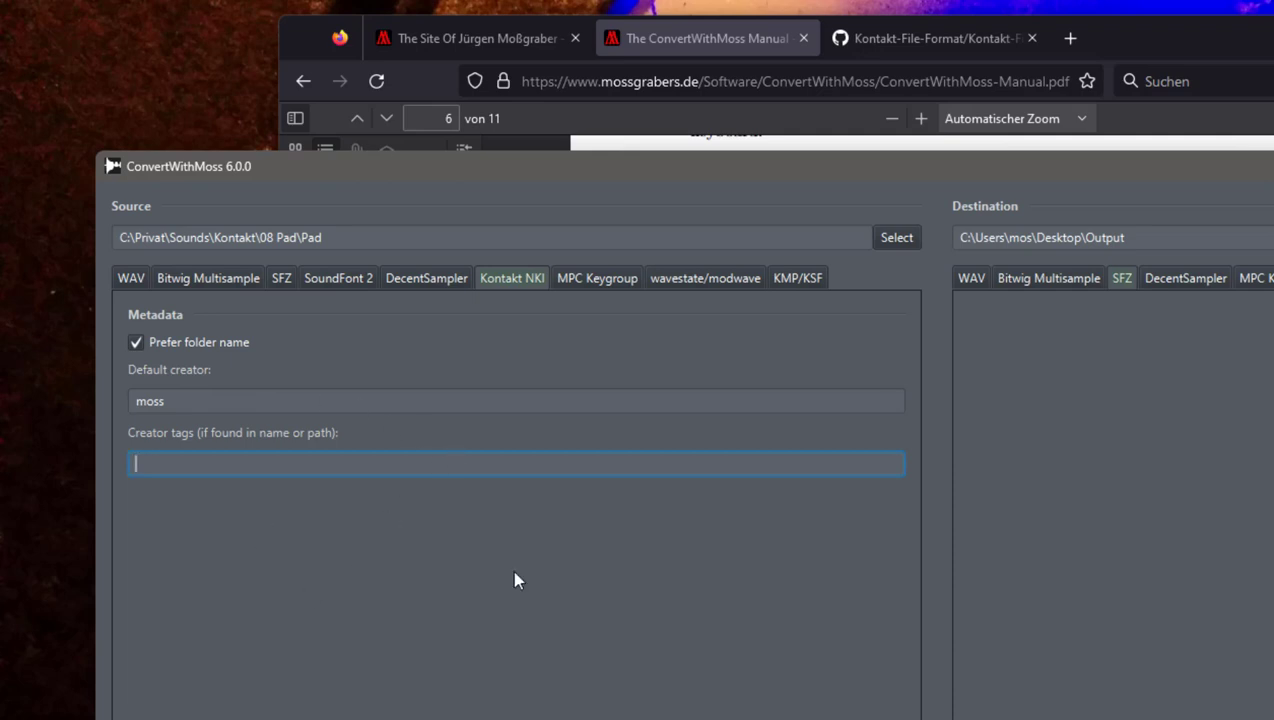
{"action": "mouse_move", "coordinate": [668, 625]}
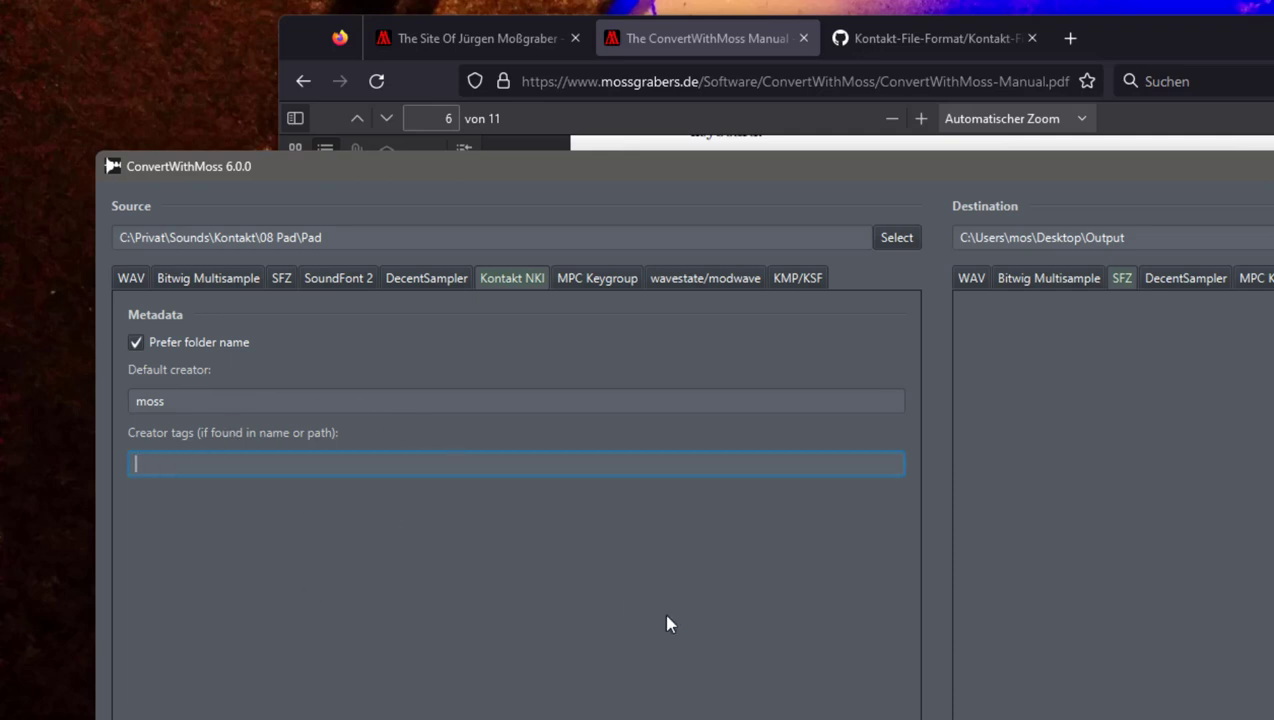
{"action": "mouse_move", "coordinate": [705, 610]}
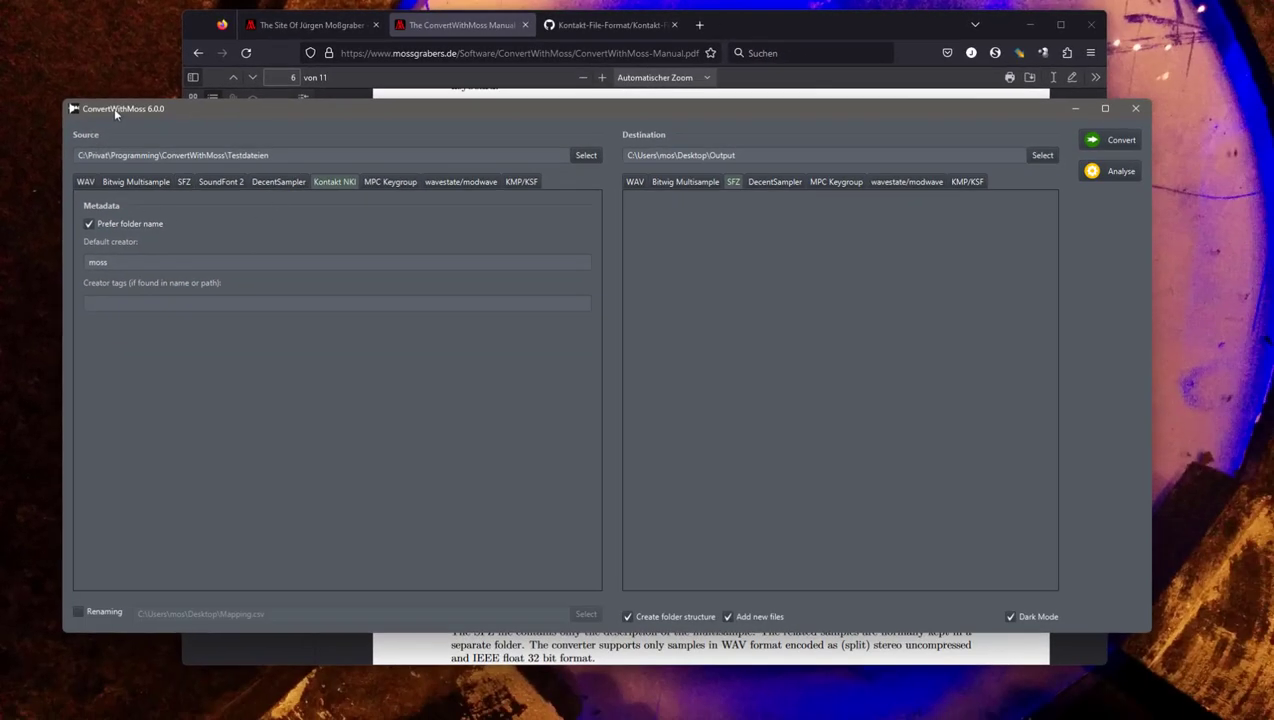
Make Testdateien\Kontakt the source folder, keeping the SFZ output folder.
{"action": "left_click", "coordinate": [585, 155]}
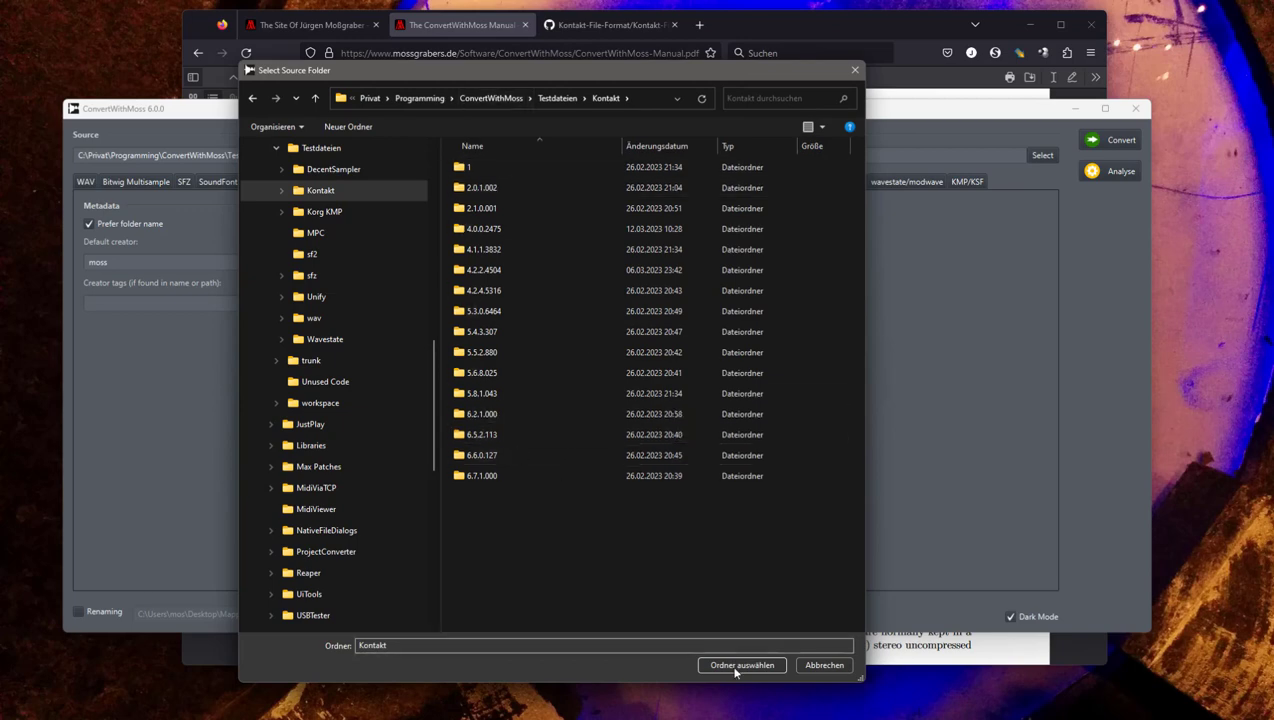
{"action": "left_click", "coordinate": [743, 664]}
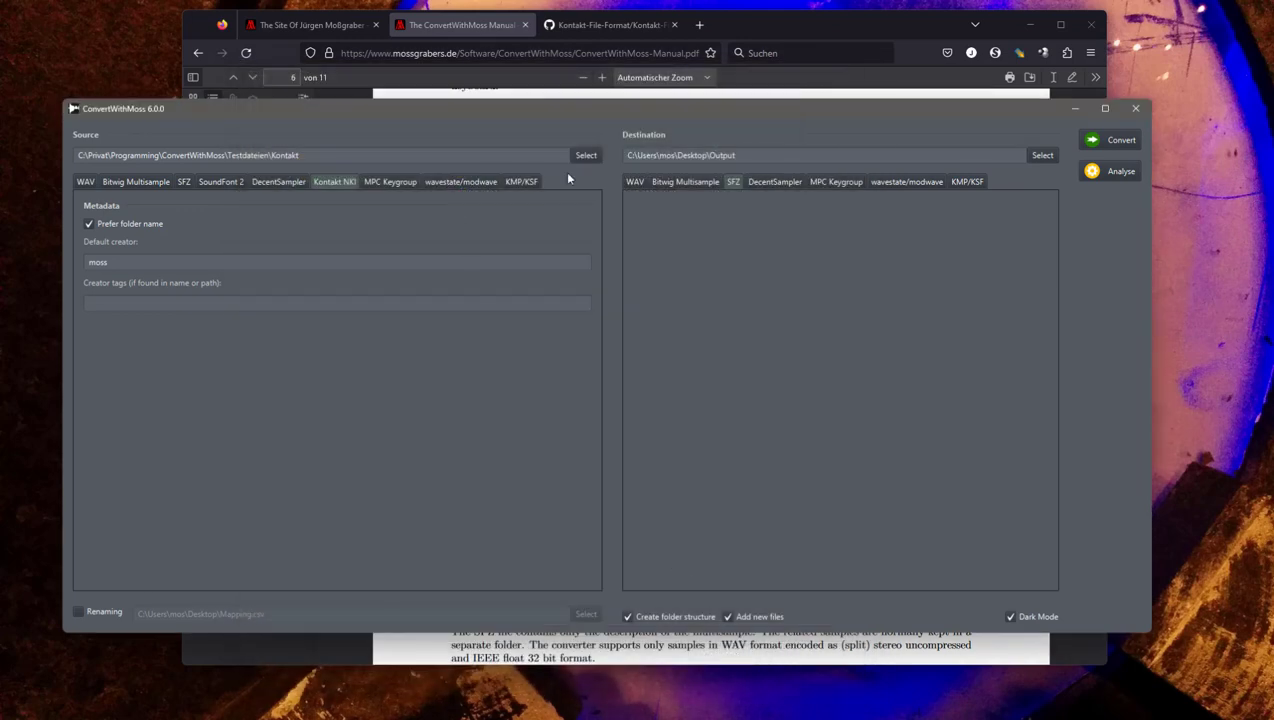
Run the conversion and mark detected versions 2.0.1.002 and 4.0.0.2475 in the log.
{"action": "left_click", "coordinate": [1111, 139]}
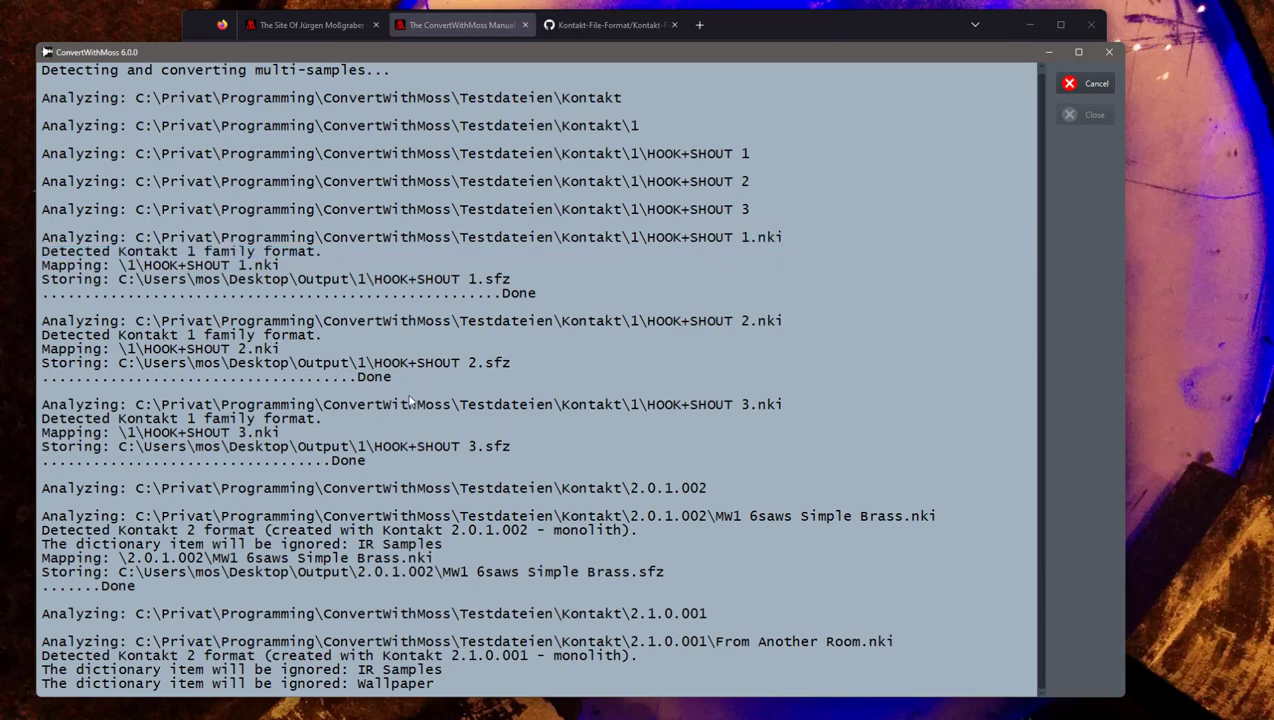
{"action": "mouse_move", "coordinate": [282, 546]}
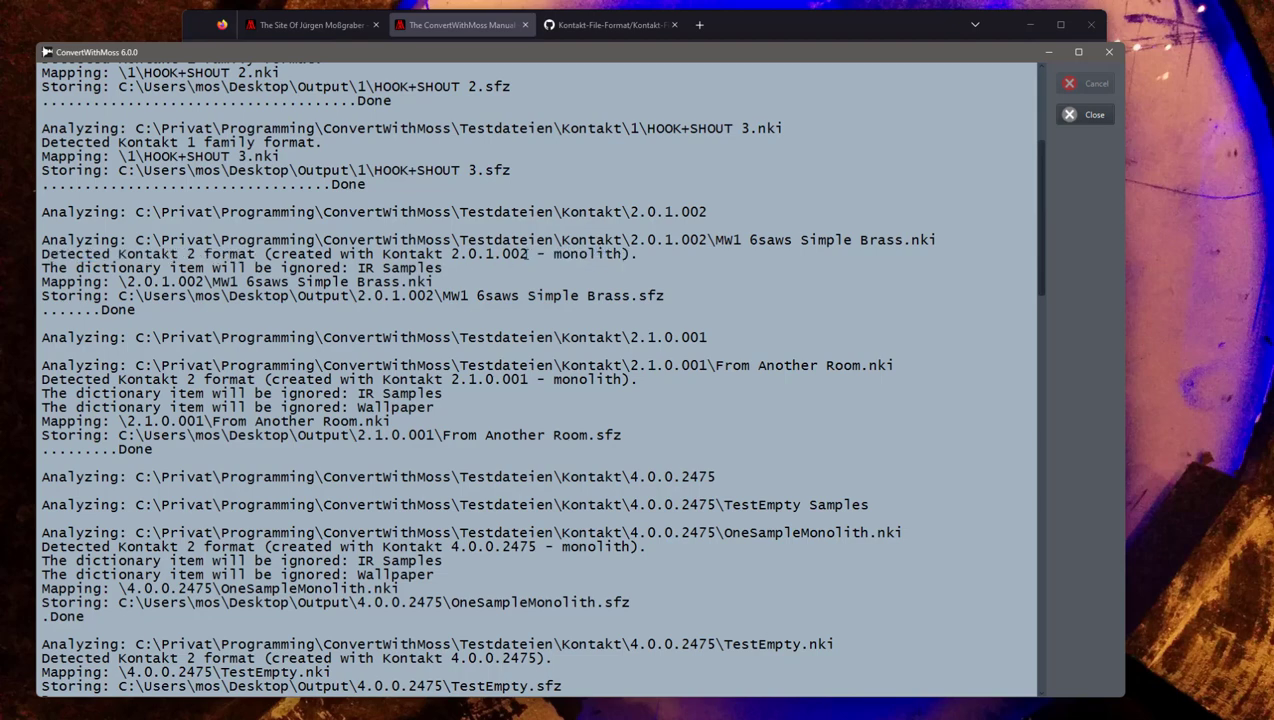
{"action": "double_click", "coordinate": [481, 253]}
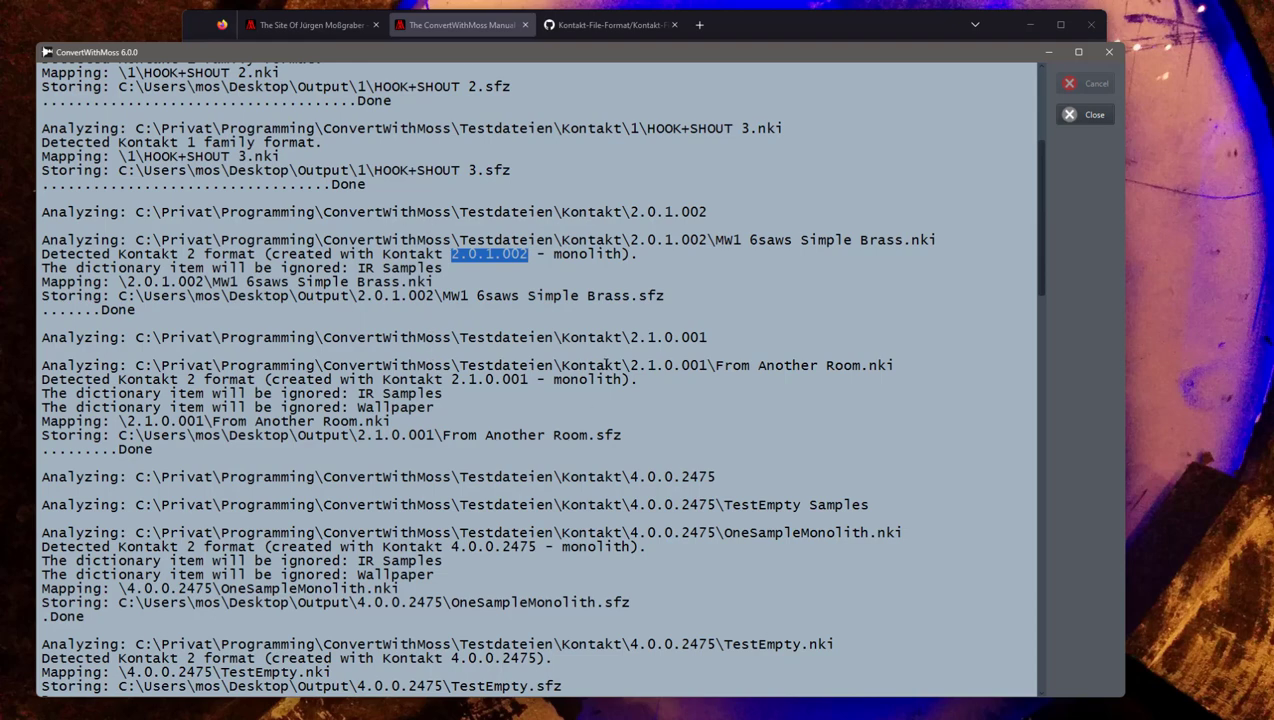
{"action": "scroll", "scroll_direction": "down", "scroll_amount": 3}
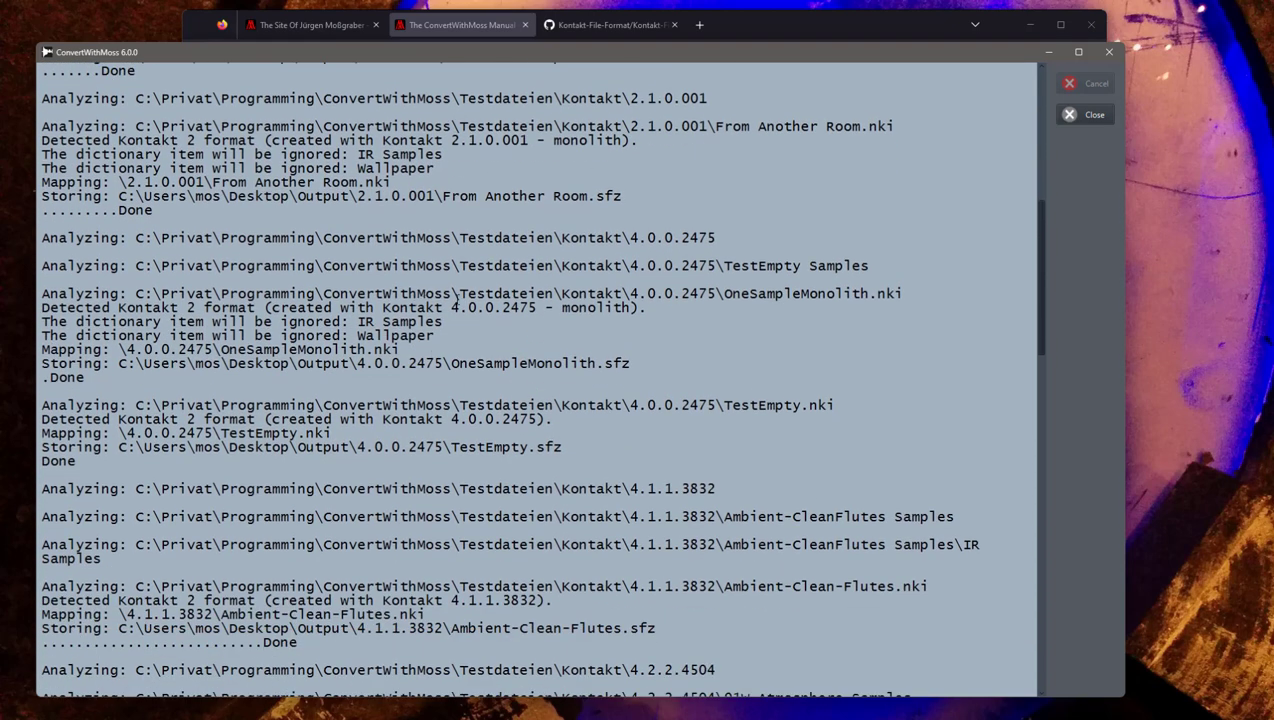
{"action": "double_click", "coordinate": [490, 307]}
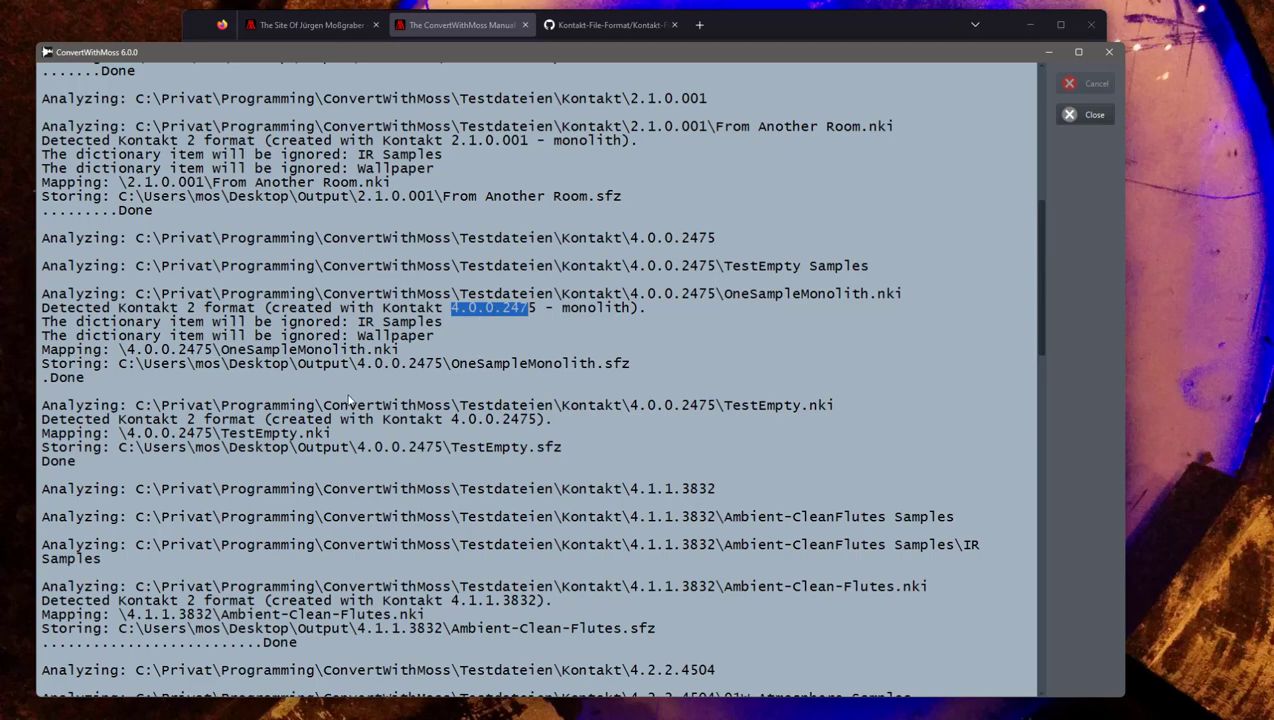
{"action": "scroll", "scroll_direction": "down", "scroll_amount": 3}
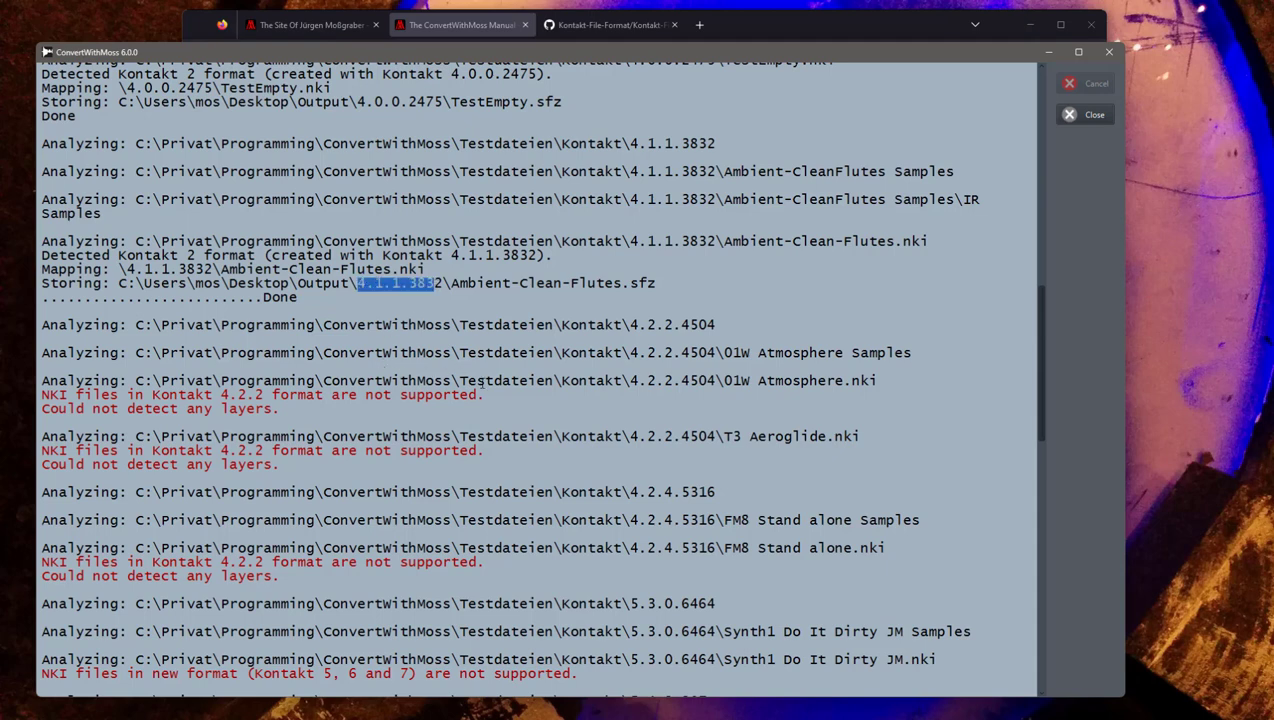
{"action": "scroll", "scroll_direction": "down", "scroll_amount": 3}
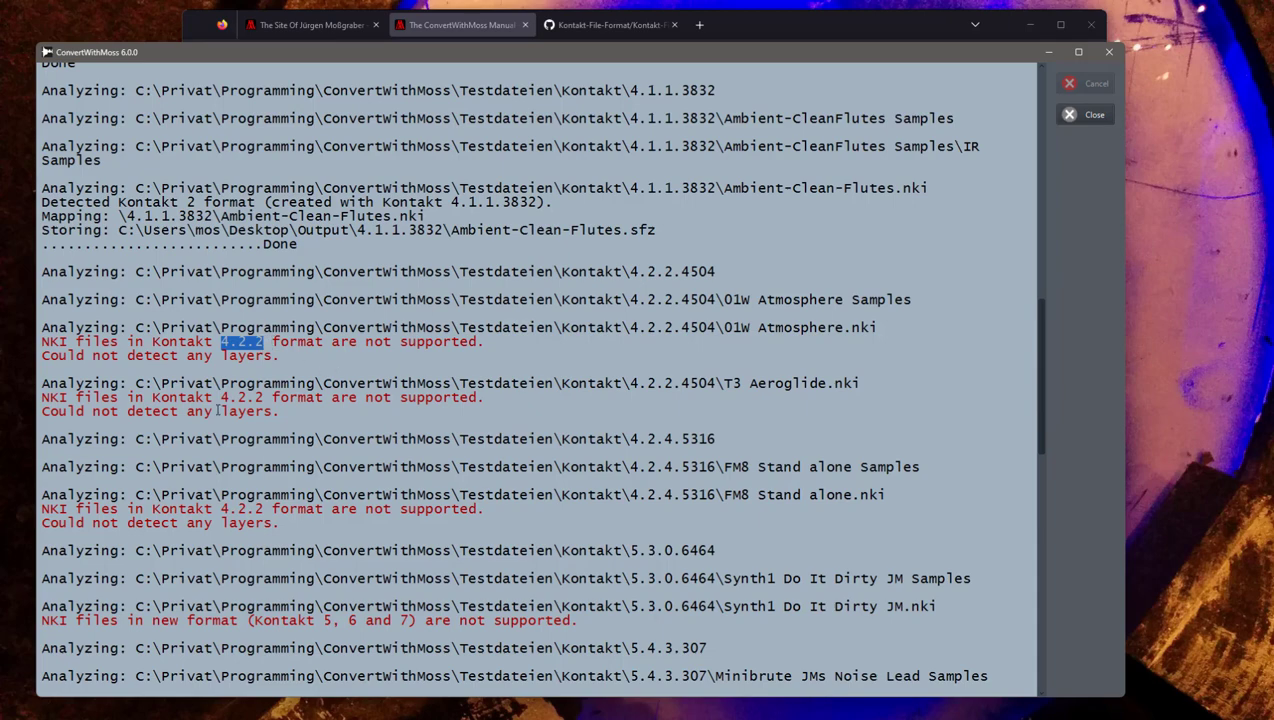
{"action": "scroll", "scroll_direction": "down", "scroll_amount": 3}
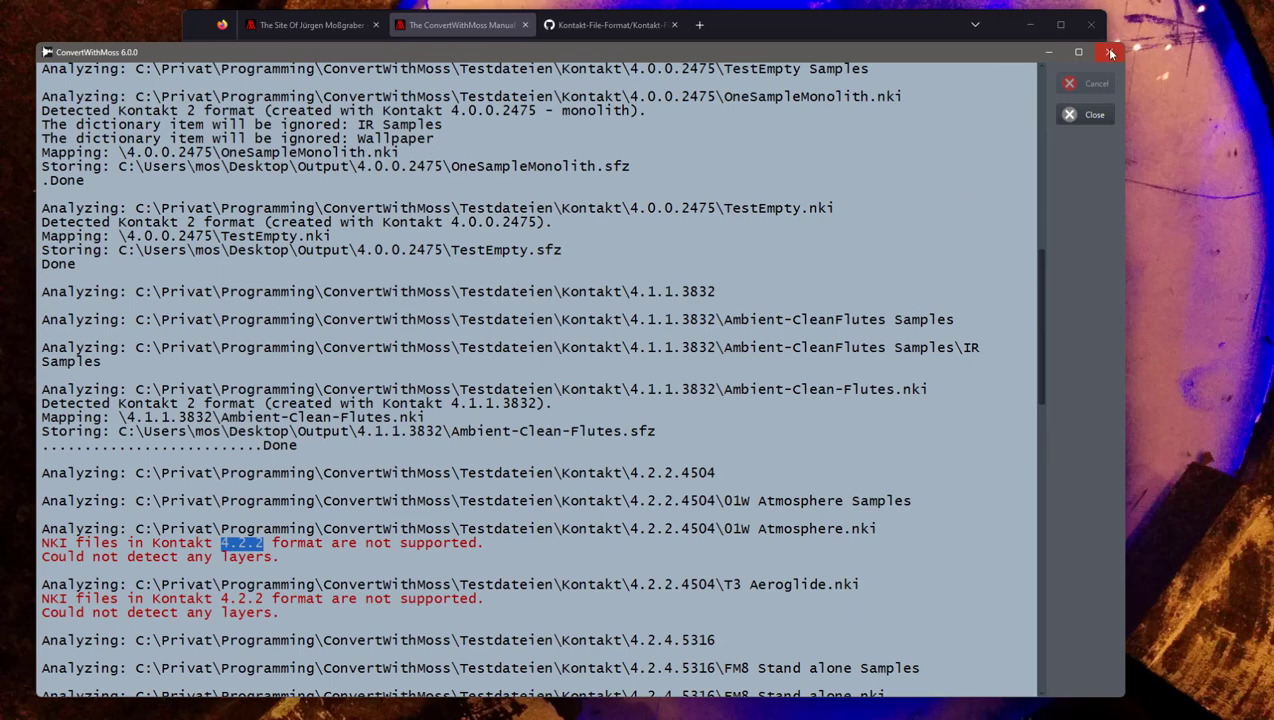
Close the converter and scroll Kontakt-File-Format.md through the file types table and NKI structures.
{"action": "left_click", "coordinate": [605, 27]}
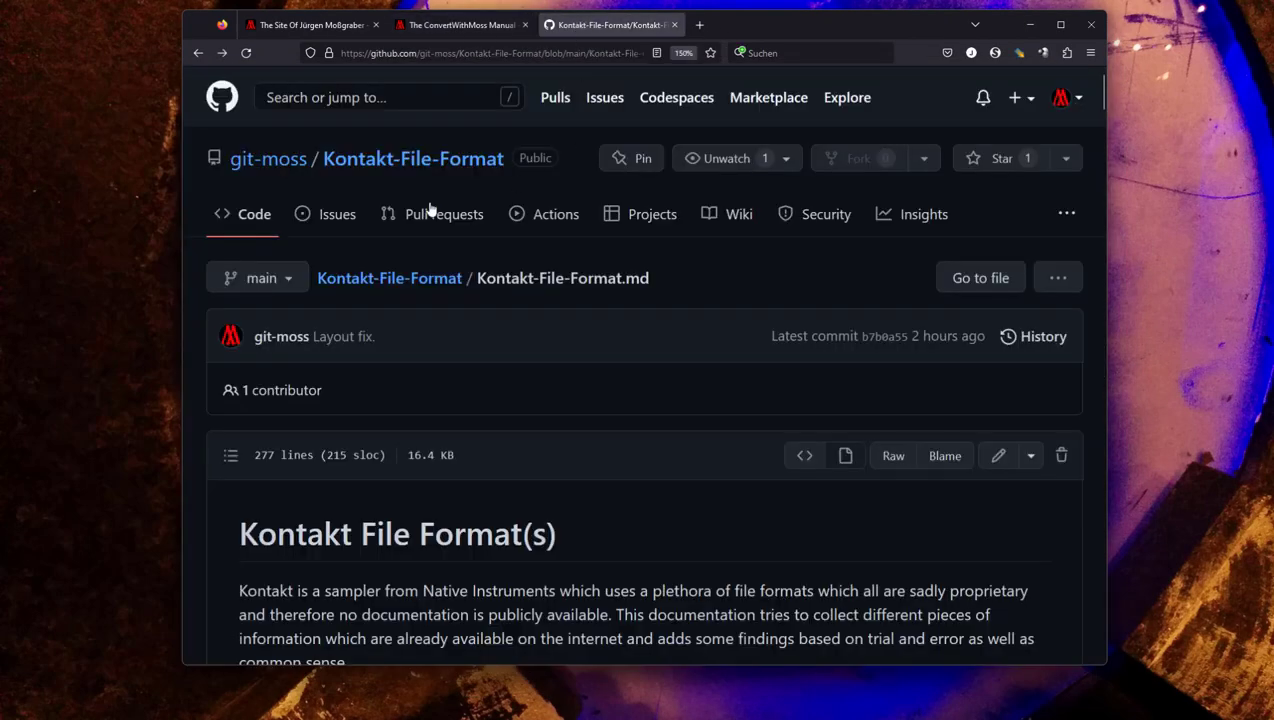
{"action": "mouse_move", "coordinate": [649, 406]}
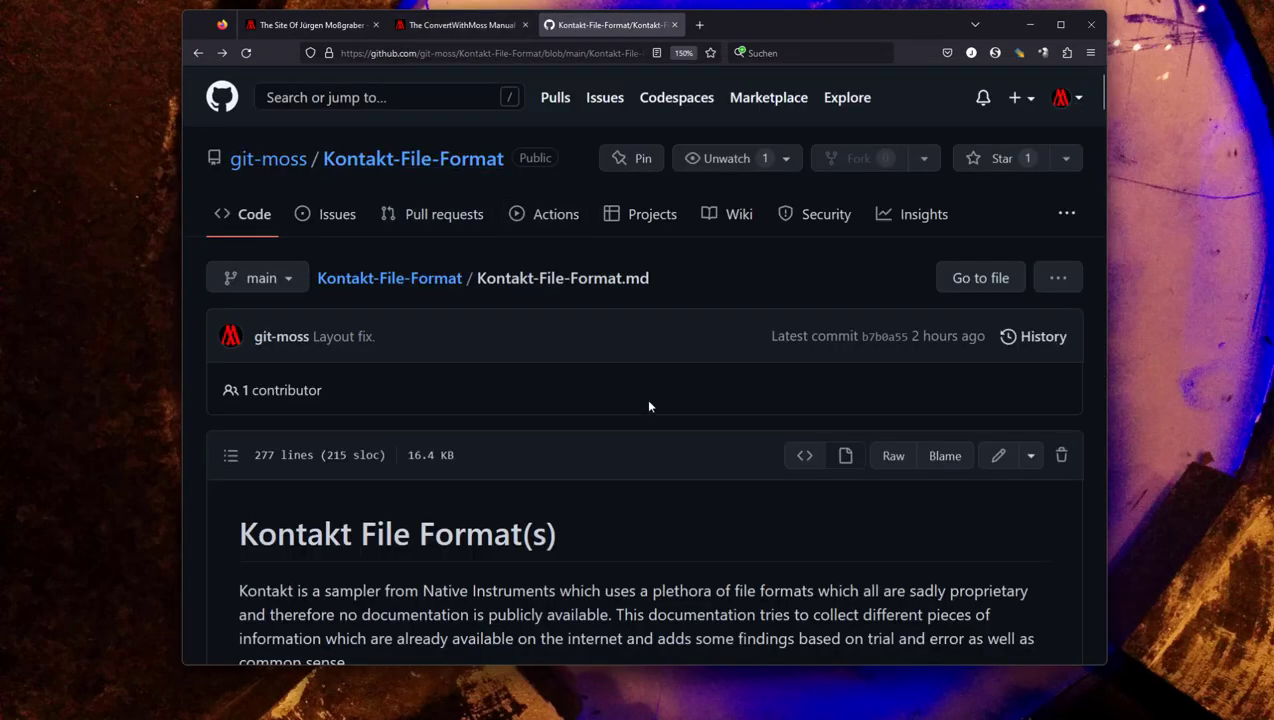
{"action": "scroll", "scroll_direction": "down", "scroll_amount": 3}
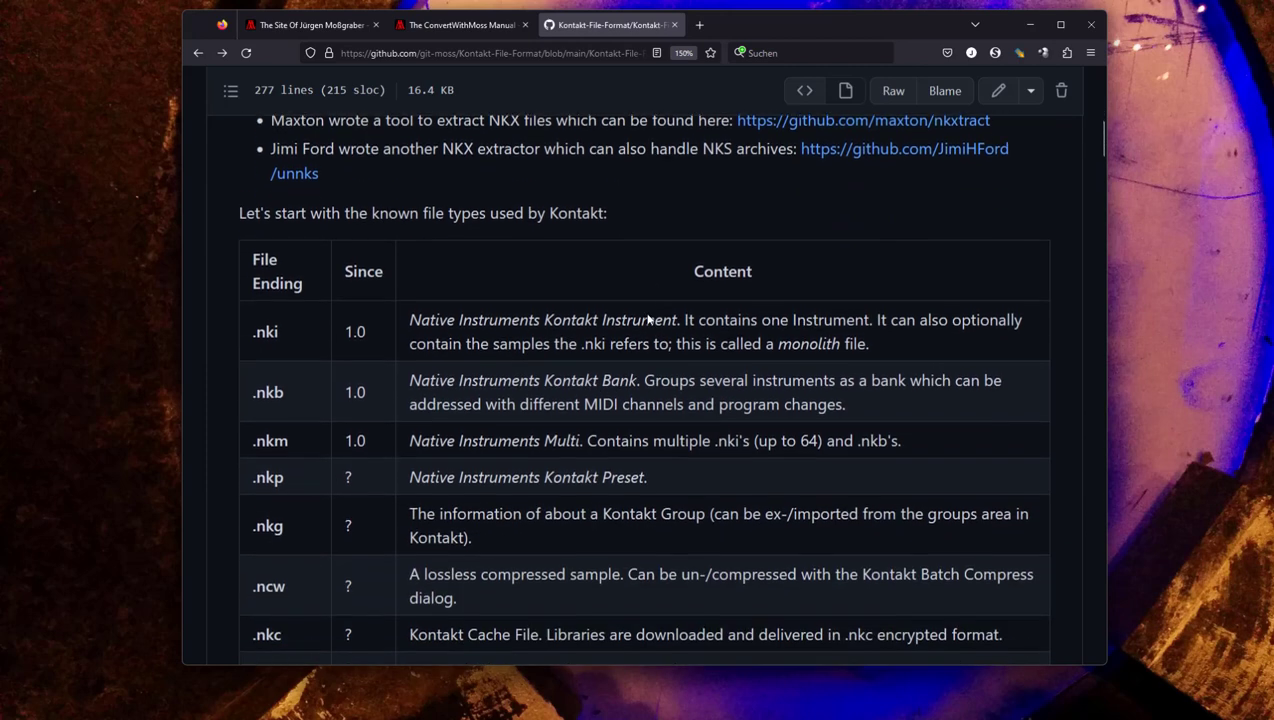
{"action": "scroll", "scroll_direction": "down", "scroll_amount": 3}
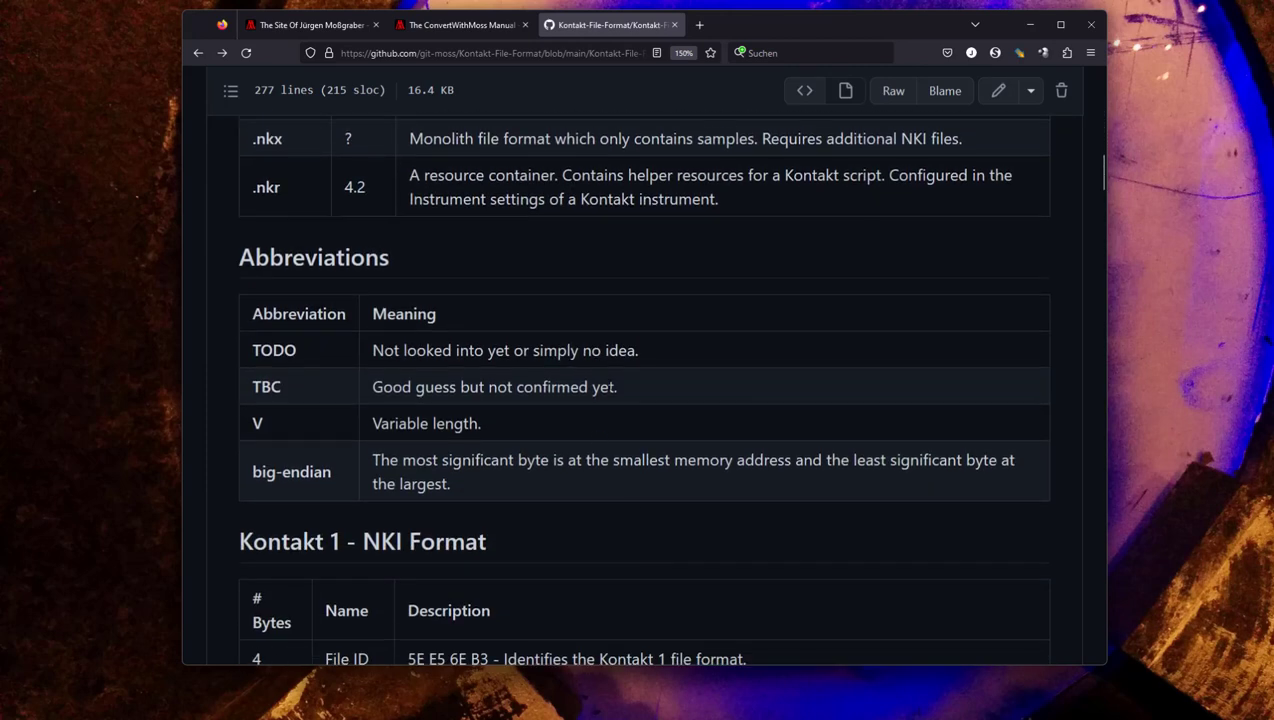
{"action": "scroll", "scroll_direction": "down", "scroll_amount": 3}
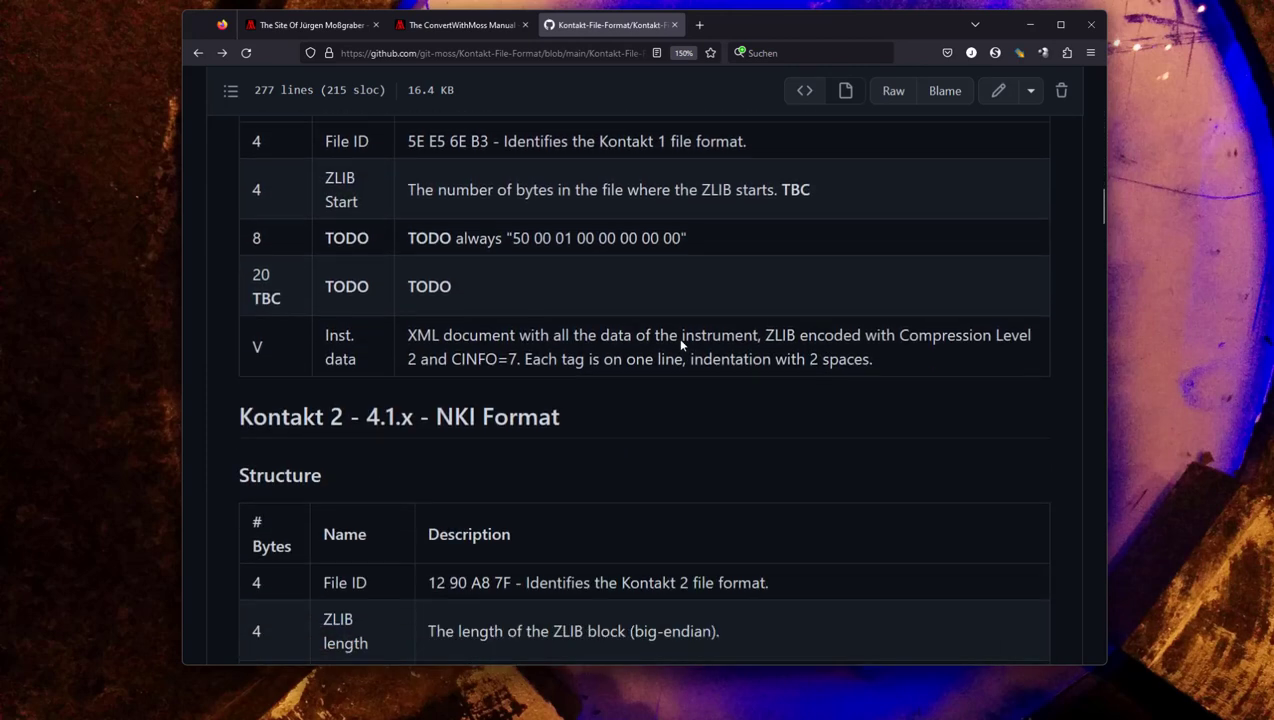
{"action": "scroll", "scroll_direction": "up", "scroll_amount": 3}
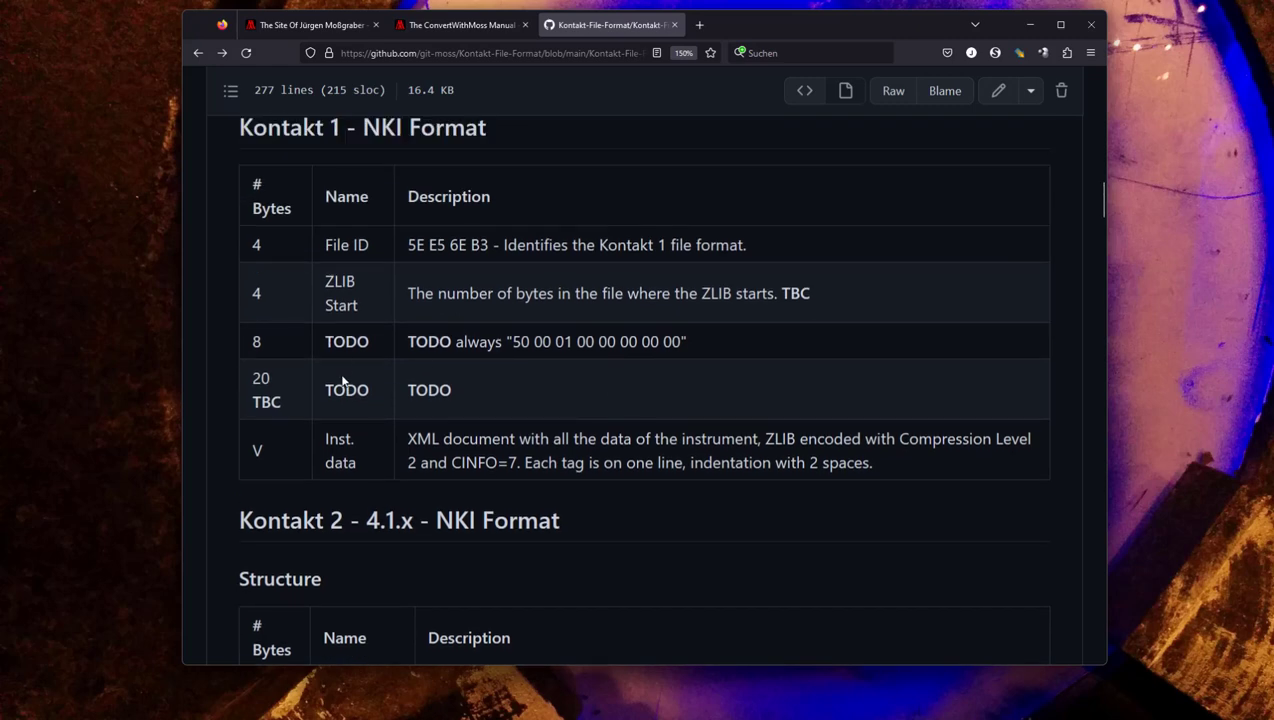
{"action": "scroll", "scroll_direction": "down", "scroll_amount": 3}
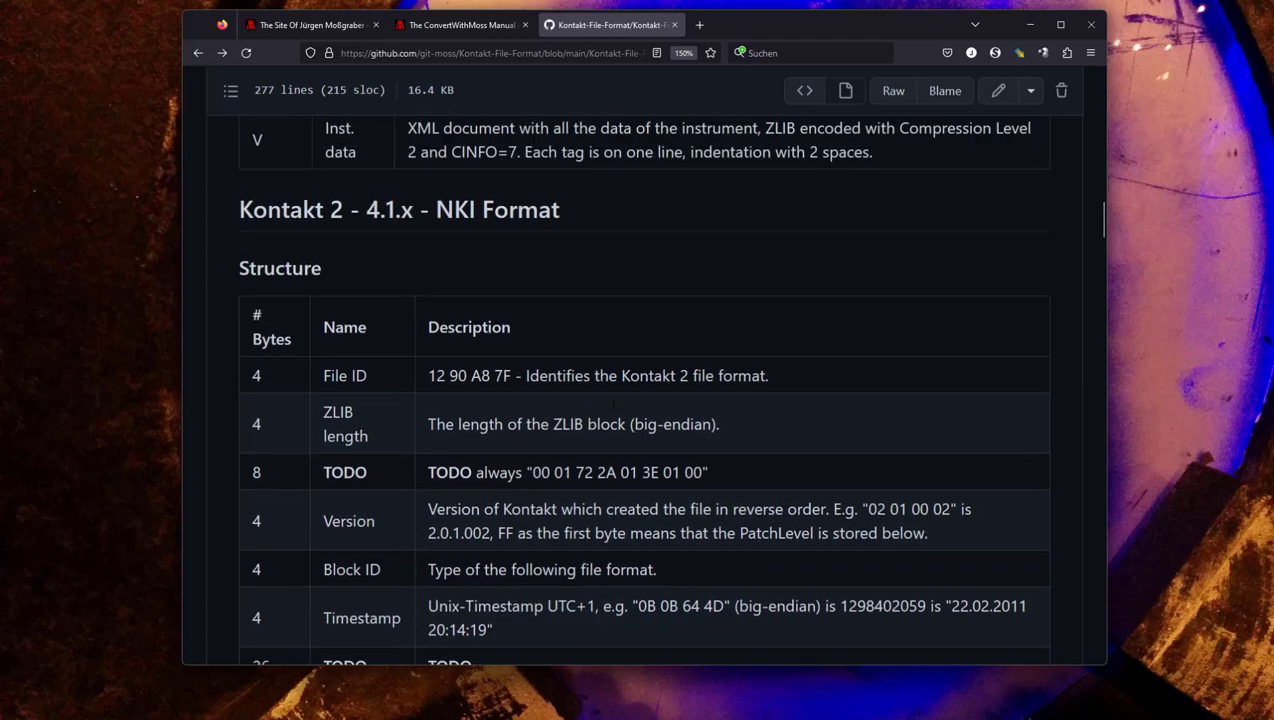
{"action": "scroll", "scroll_direction": "down", "scroll_amount": 3}
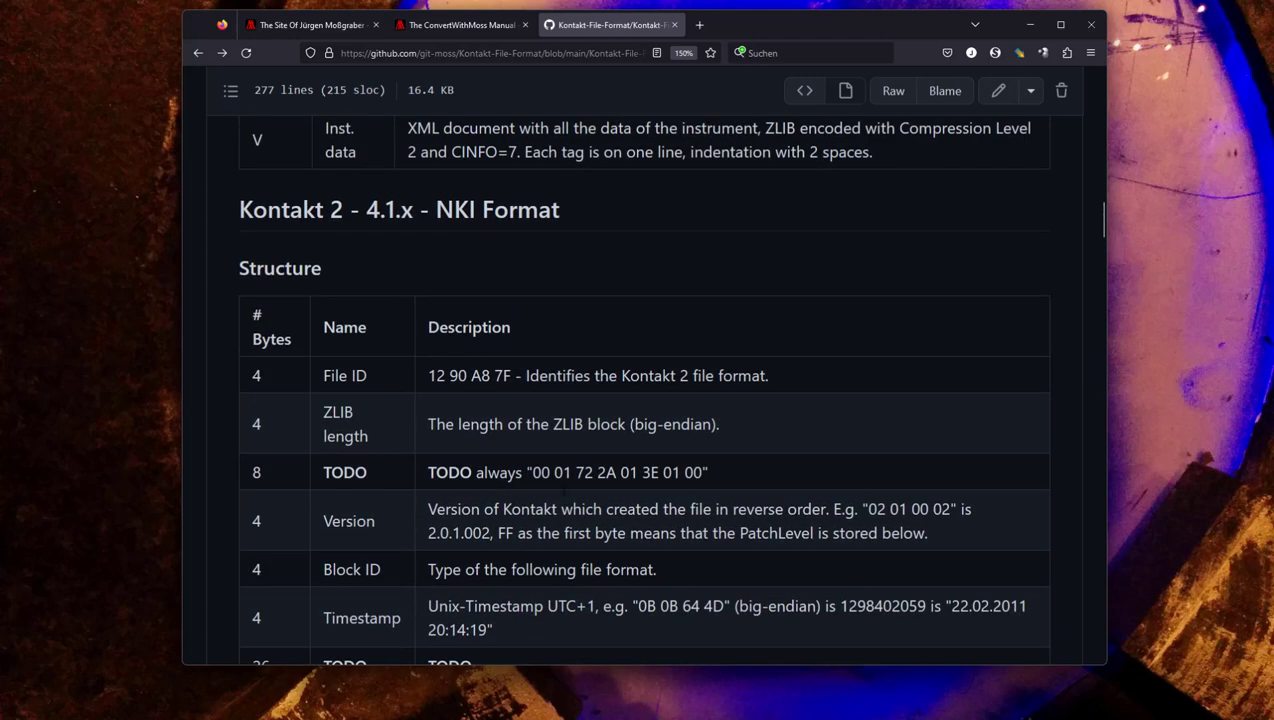
{"action": "scroll", "scroll_direction": "down", "scroll_amount": 3}
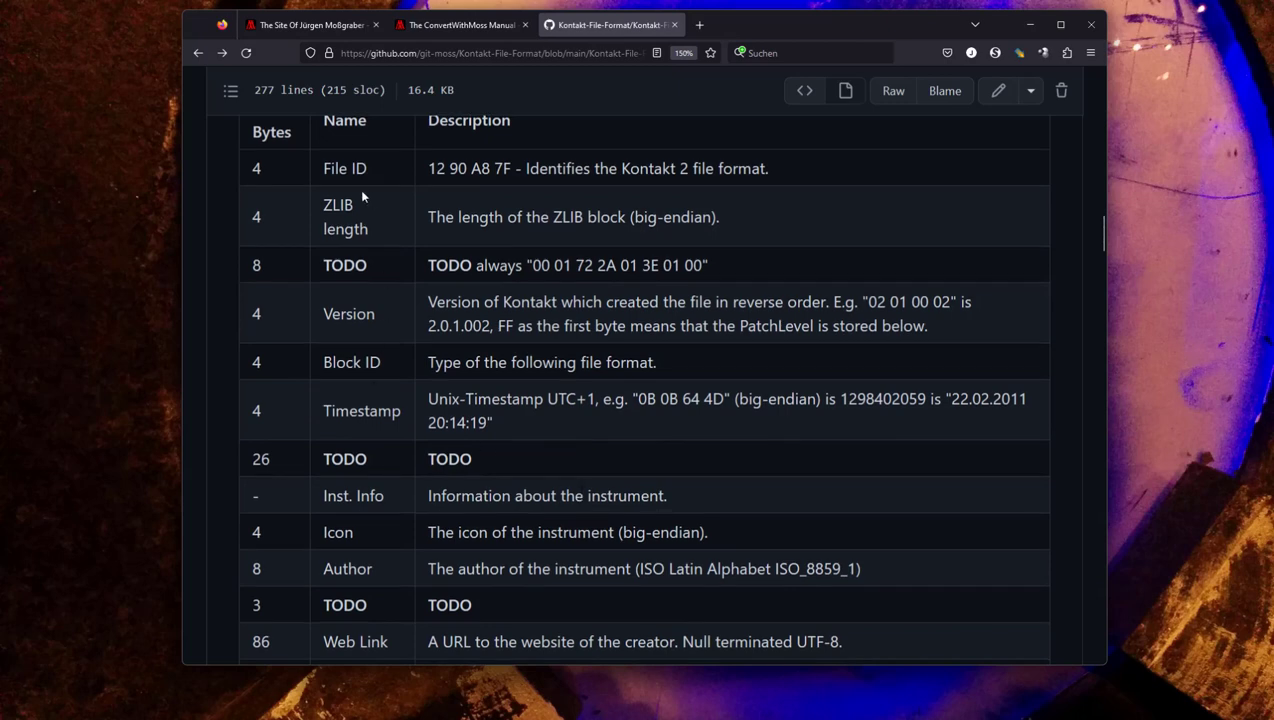
{"action": "mouse_move", "coordinate": [698, 456]}
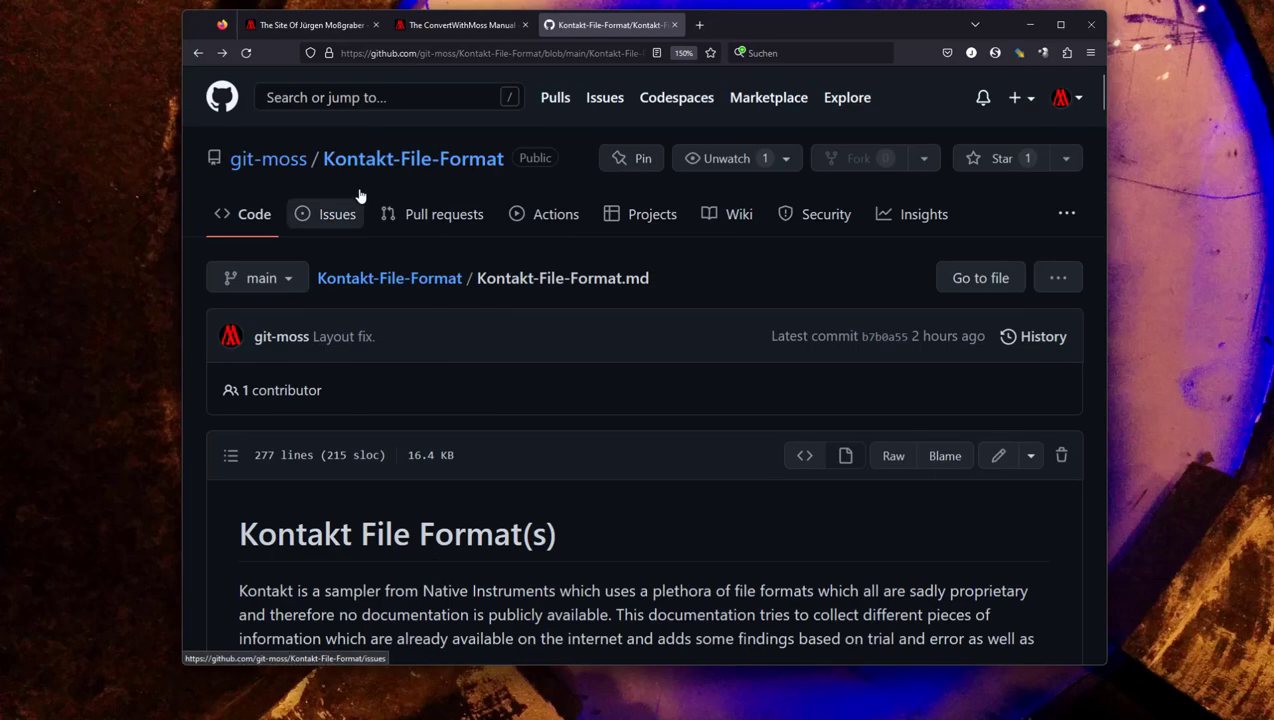
{"action": "scroll", "scroll_direction": "down", "scroll_amount": 3}
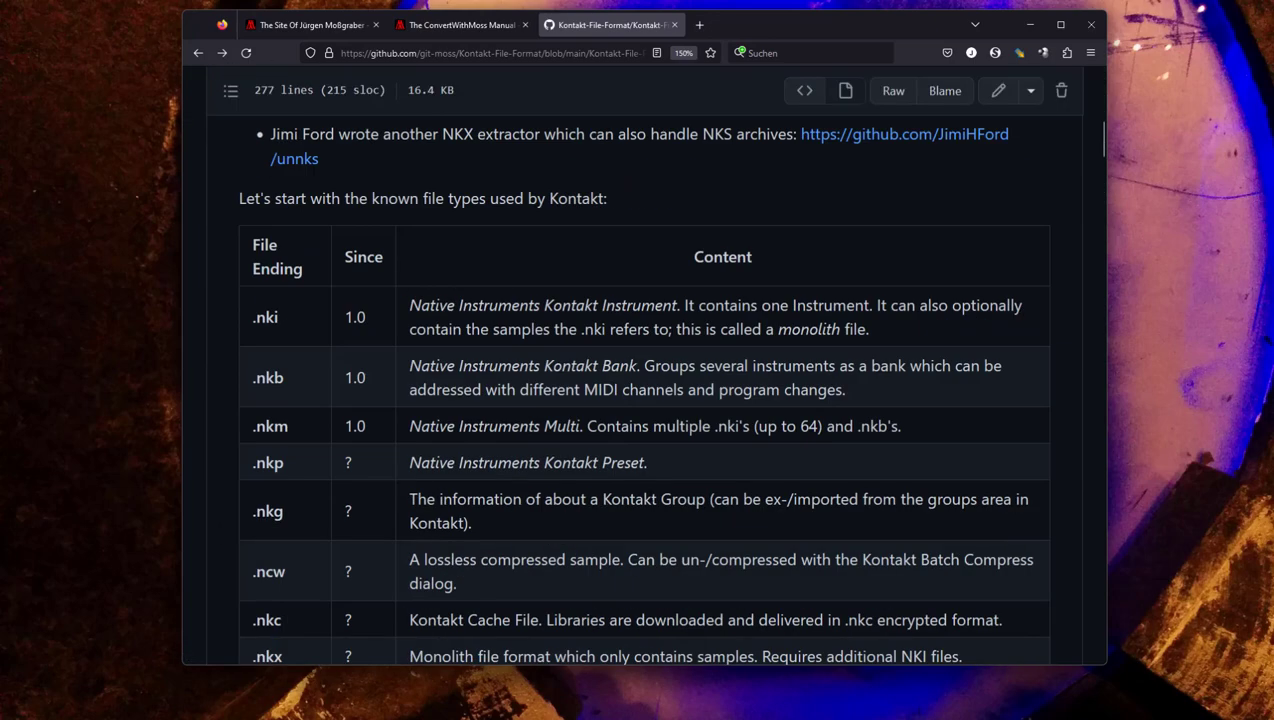
{"action": "mouse_move", "coordinate": [658, 444]}
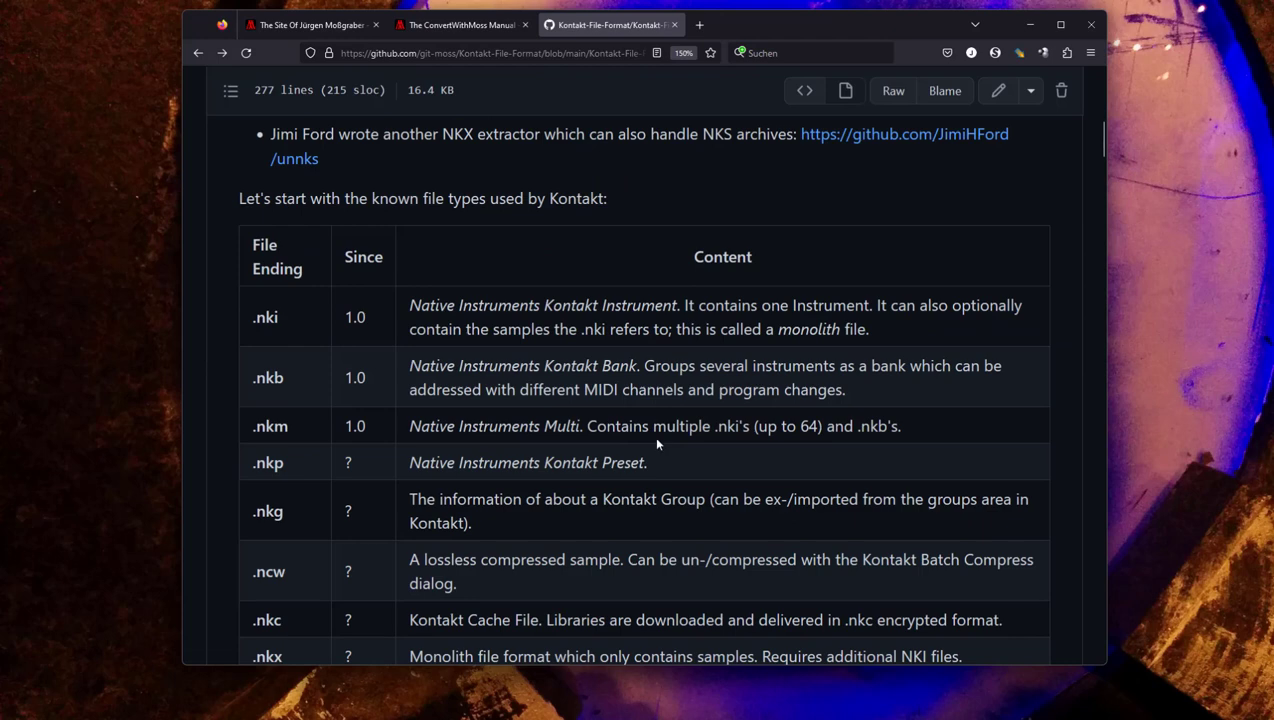
{"action": "mouse_move", "coordinate": [526, 264]}
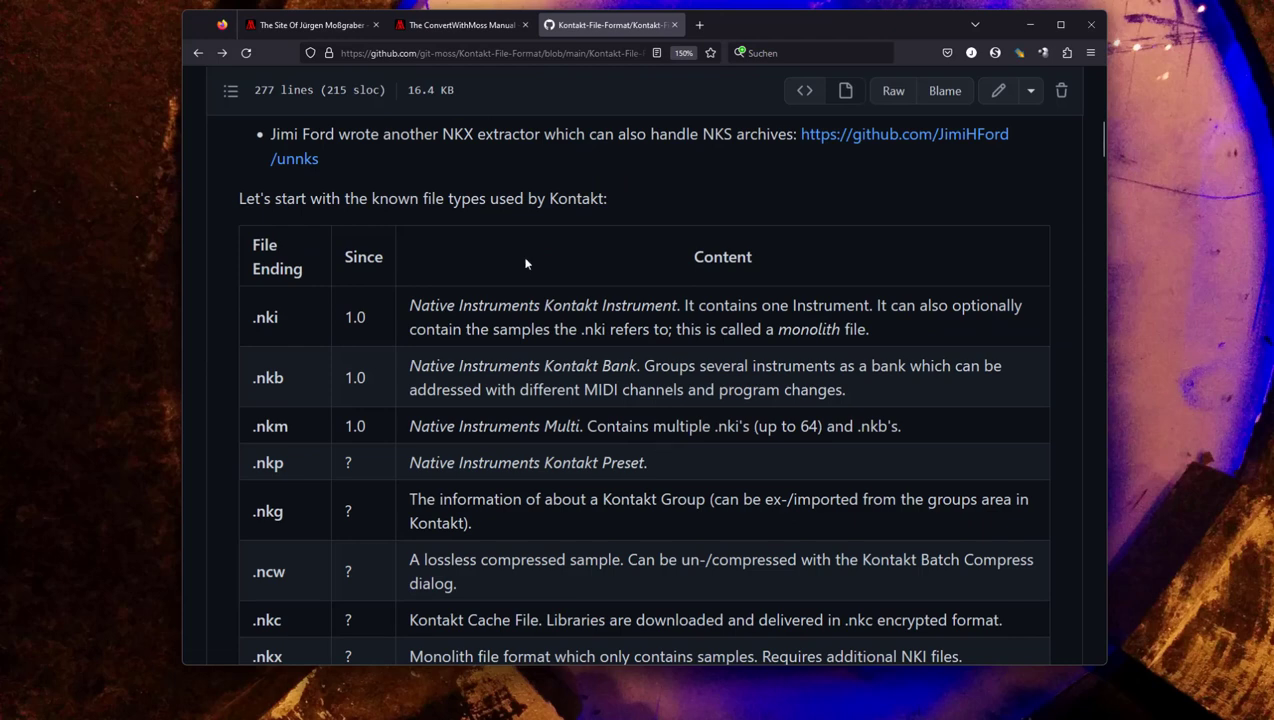
{"action": "mouse_move", "coordinate": [453, 153]}
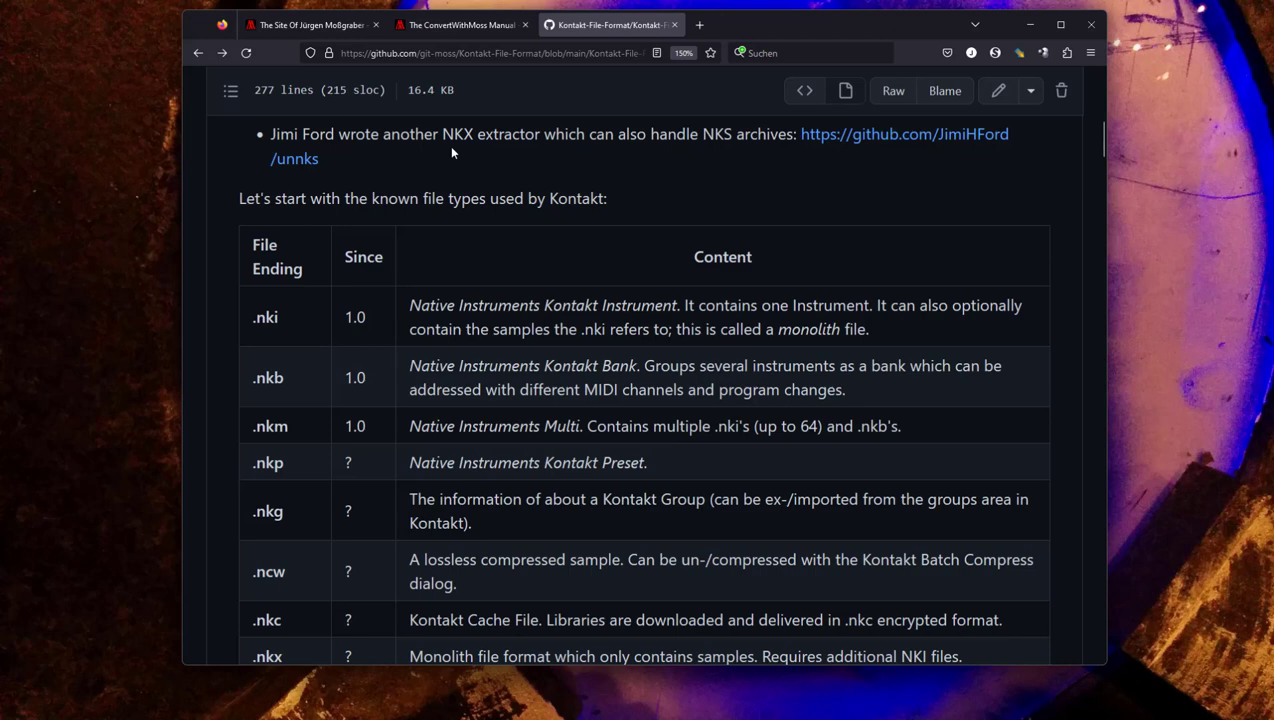
{"action": "mouse_move", "coordinate": [823, 249]}
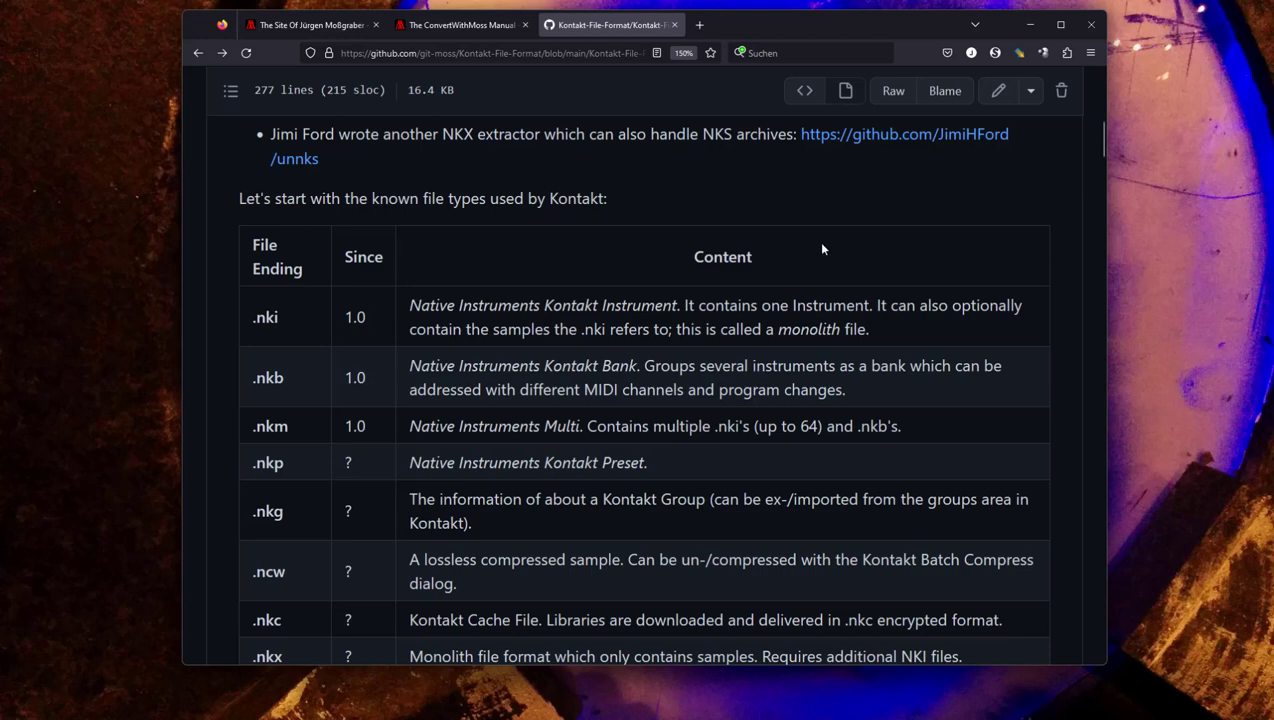